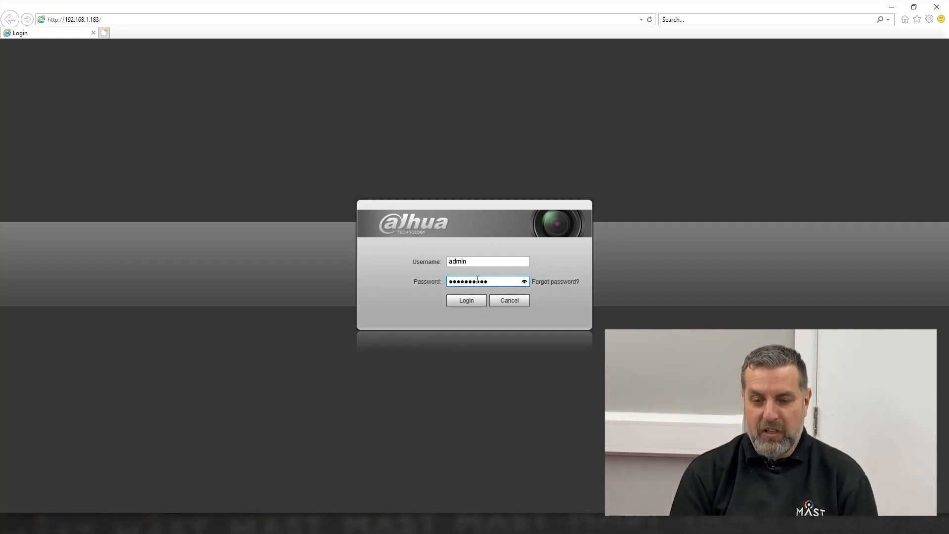
Log in to the camera and zoom out to a wider garden view
click(466, 301)
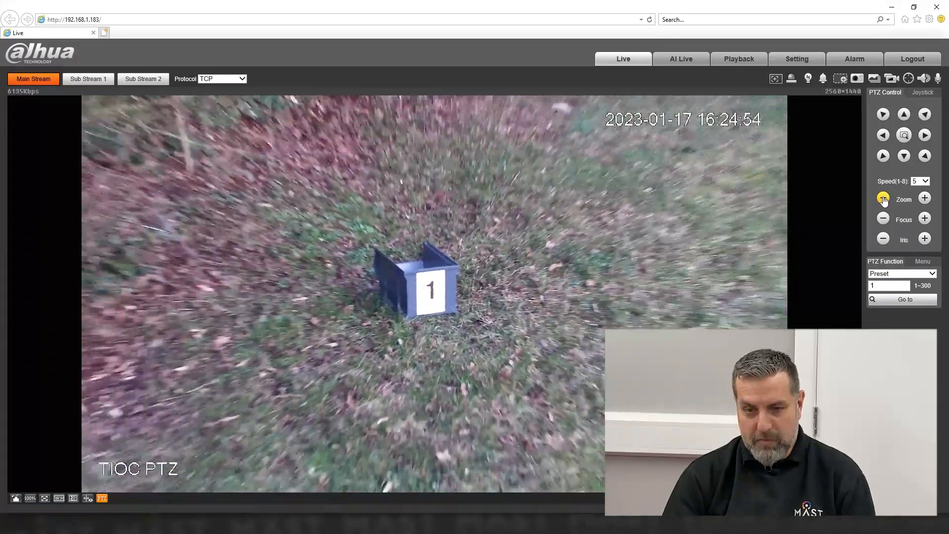
click(883, 199)
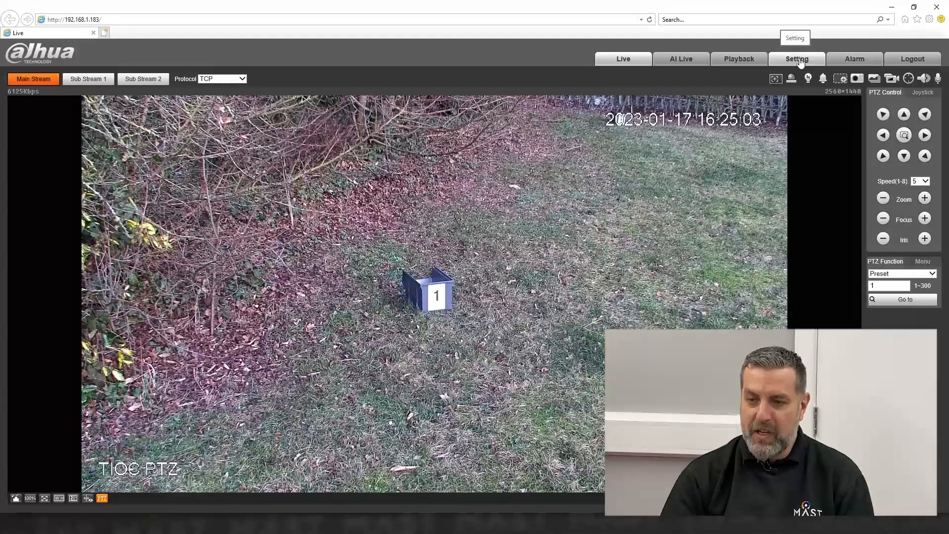
Open the Day profile's Picture conditions under Camera settings
click(798, 58)
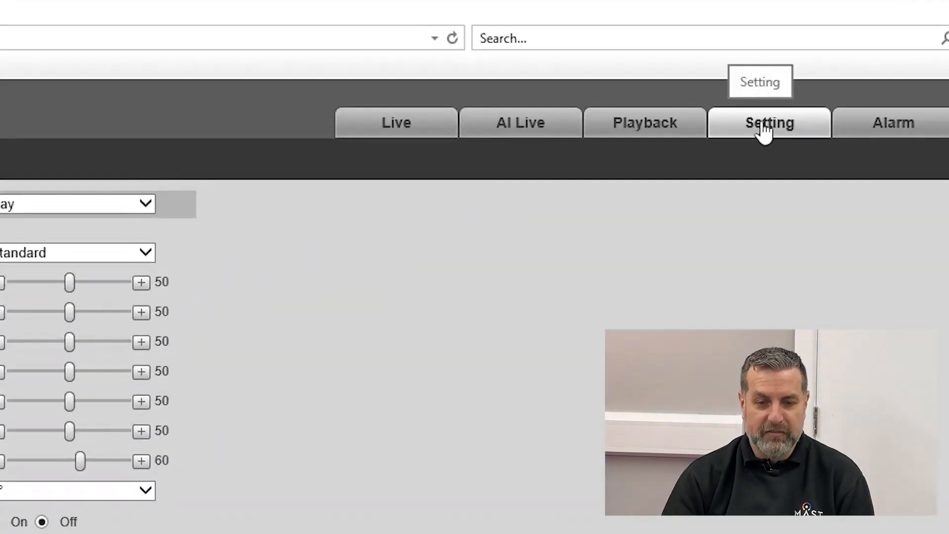
click(769, 123)
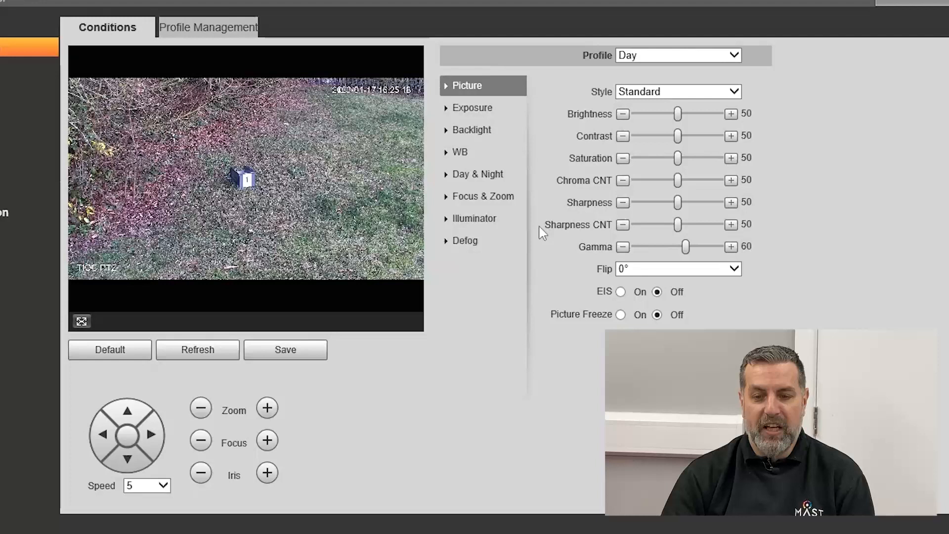
mouse_move(813, 228)
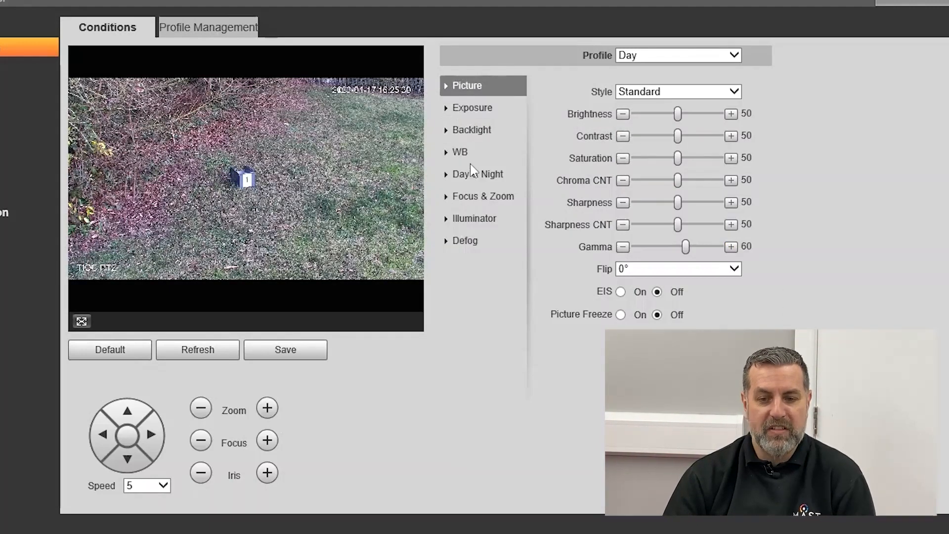
Review the Focus & Zoom settings, then view the Day profile's Illuminator conditions
click(483, 197)
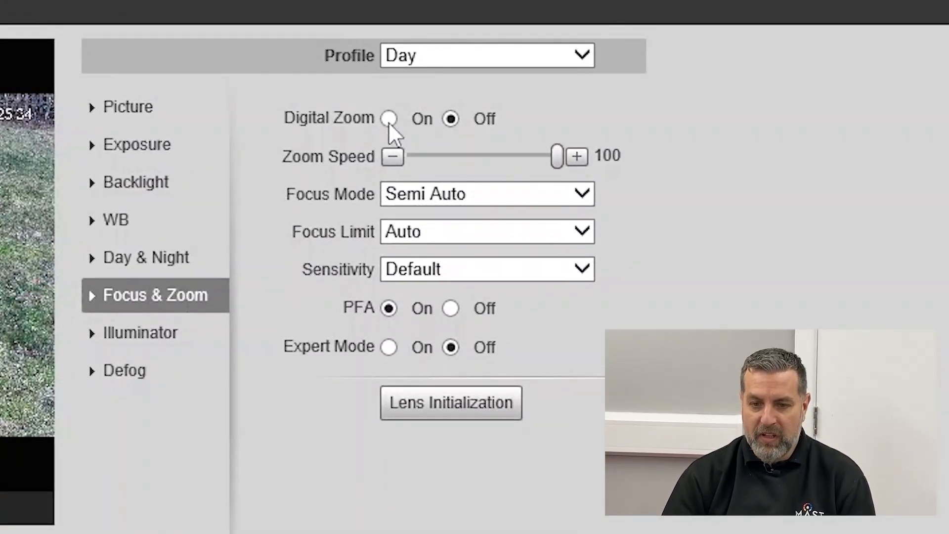
drag(556, 155, 478, 156)
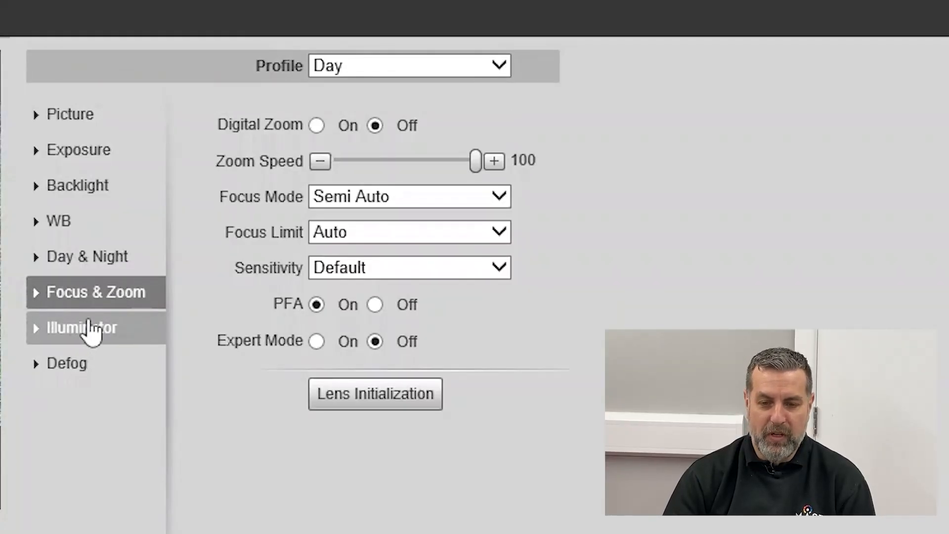
click(81, 328)
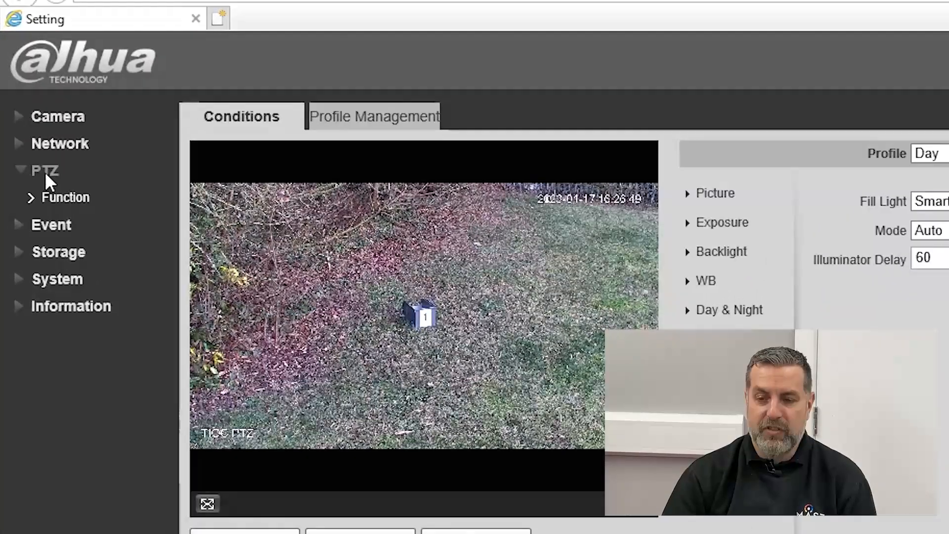
Add a new PTZ preset and title it 'Box 1'
click(66, 198)
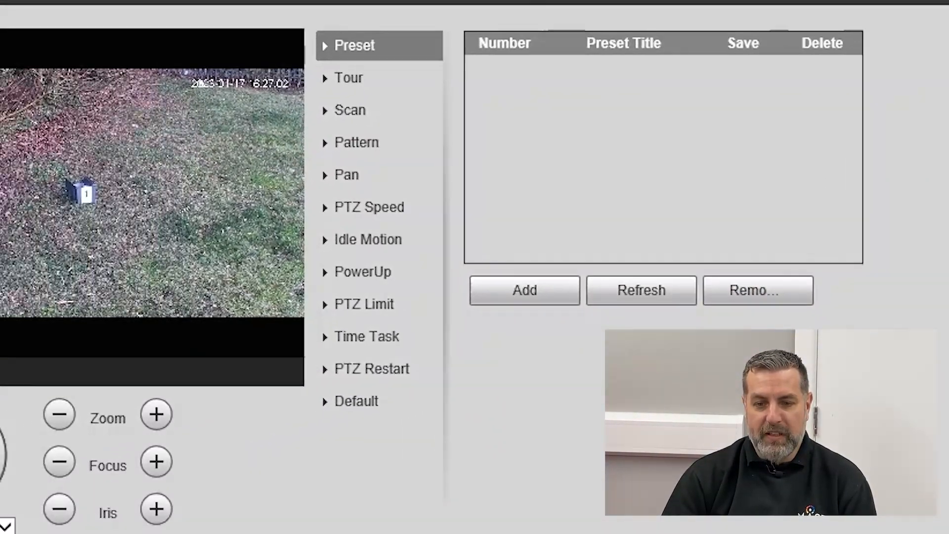
click(525, 291)
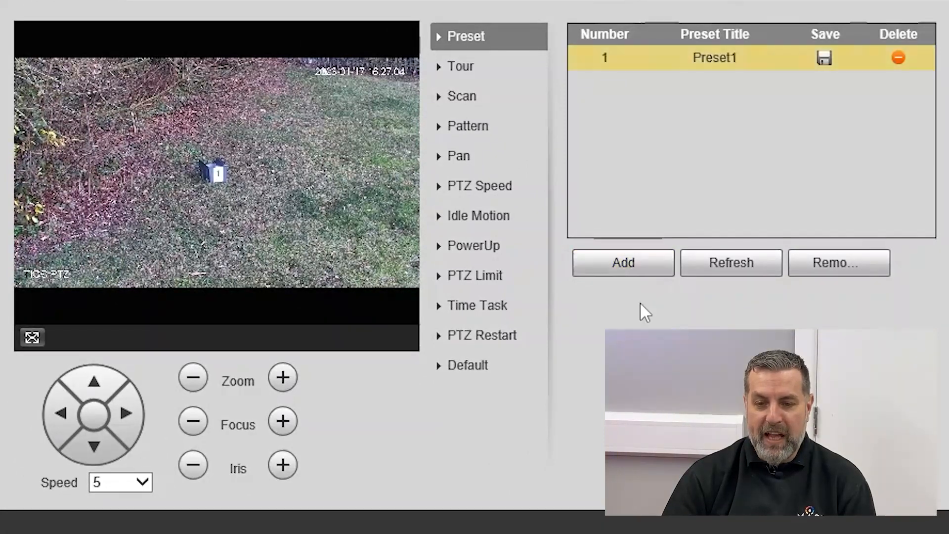
mouse_move(737, 84)
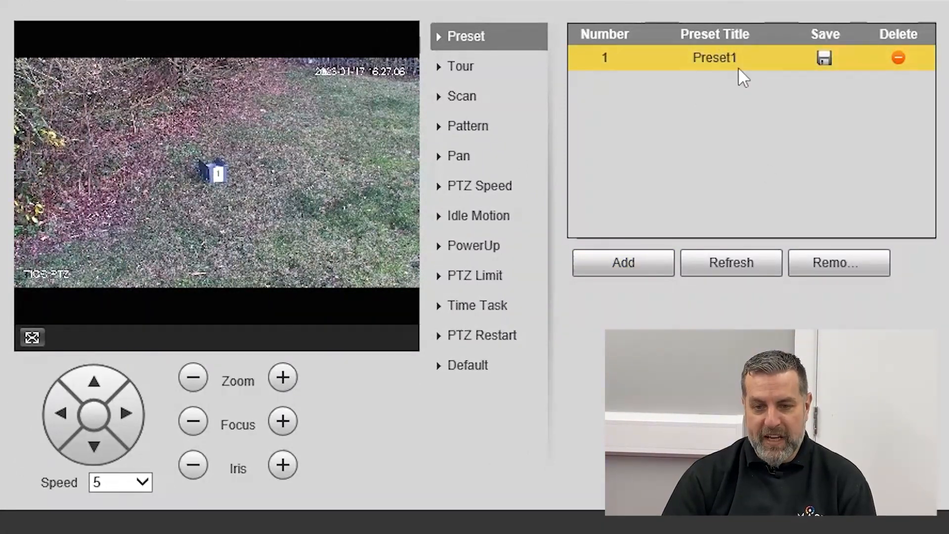
double_click(715, 59)
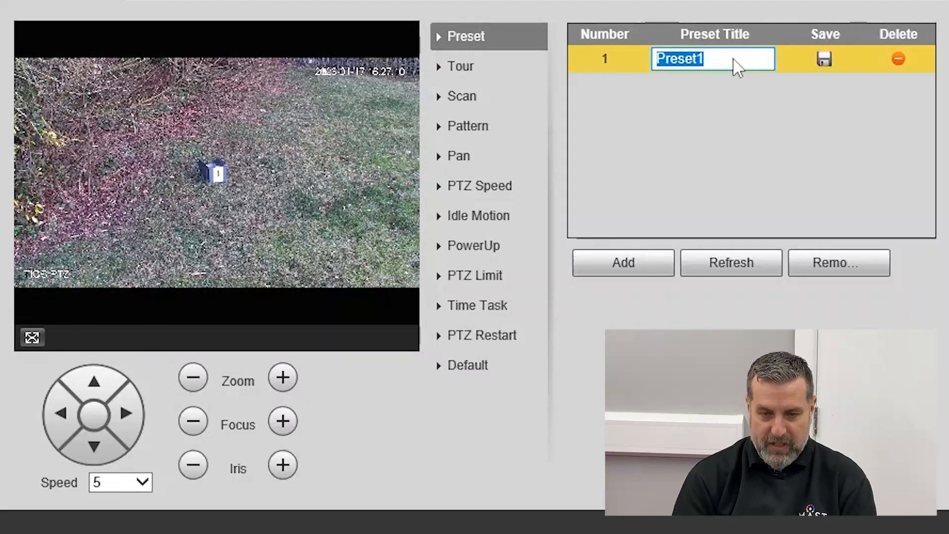
text(Box 1)
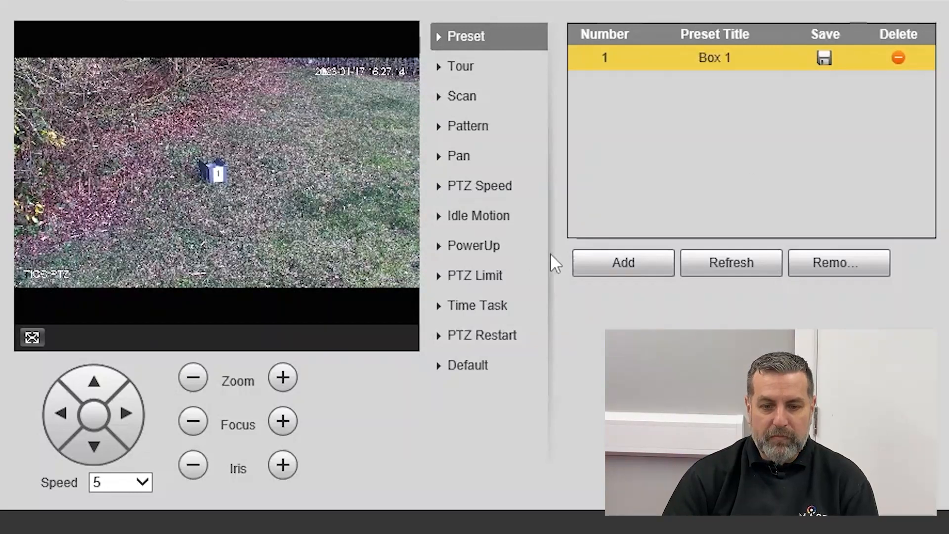
Frame box 1 close-up with tilt, pan and zoom at speed 2, and save the preset
click(94, 389)
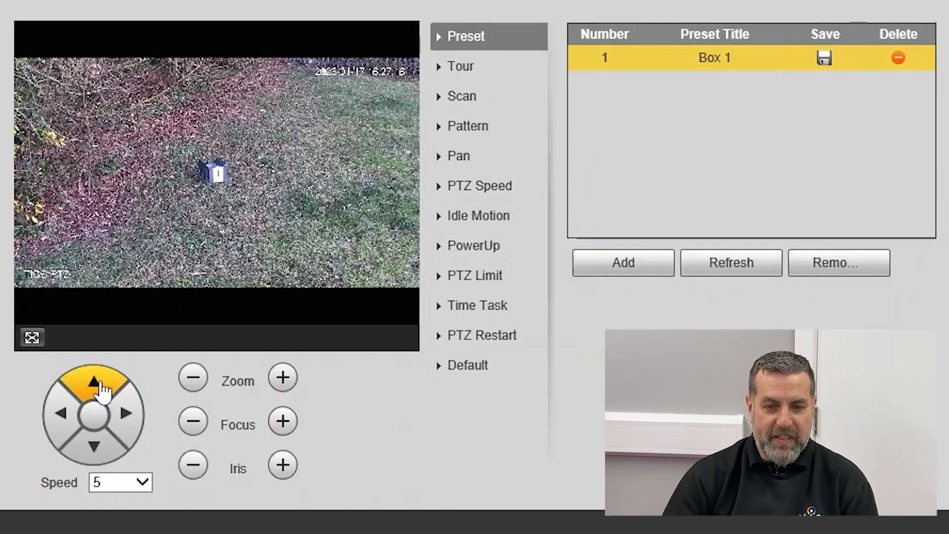
click(94, 448)
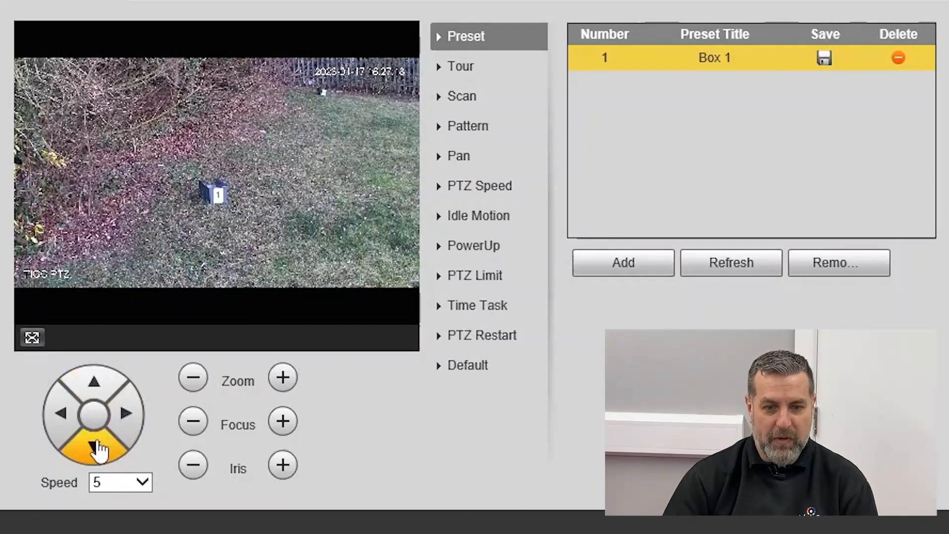
click(91, 447)
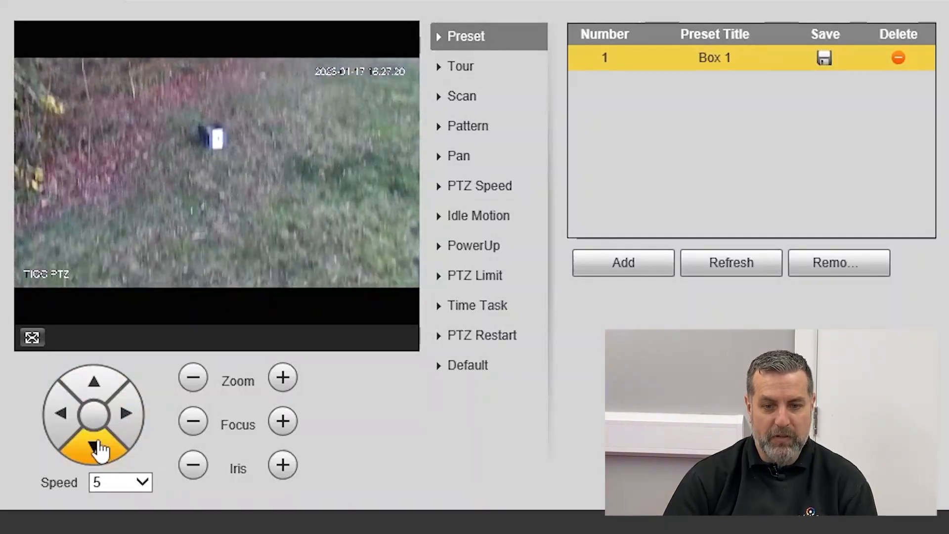
click(282, 377)
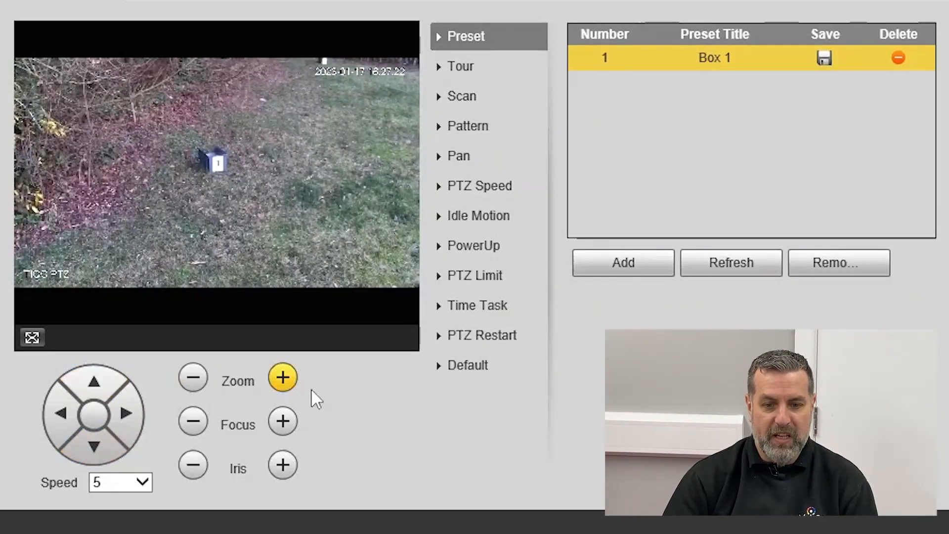
click(282, 392)
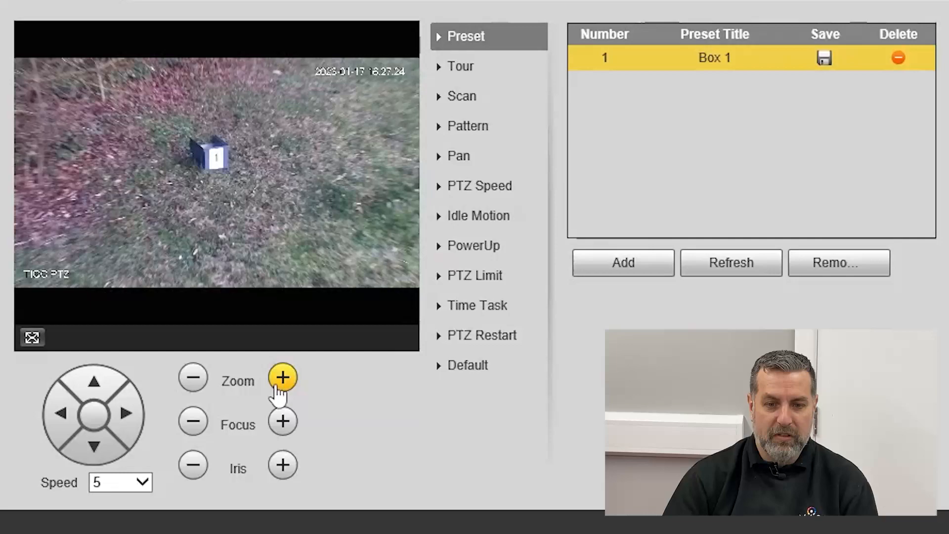
click(94, 387)
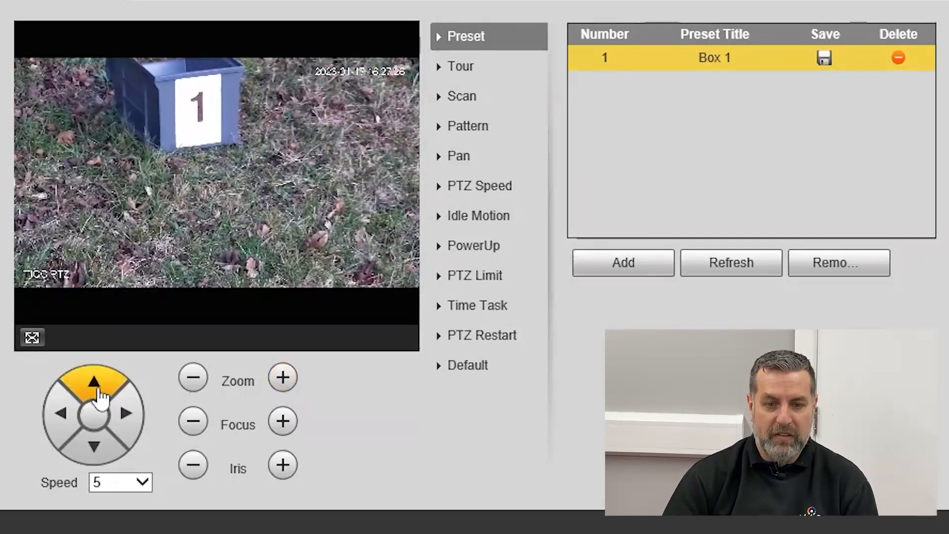
click(60, 415)
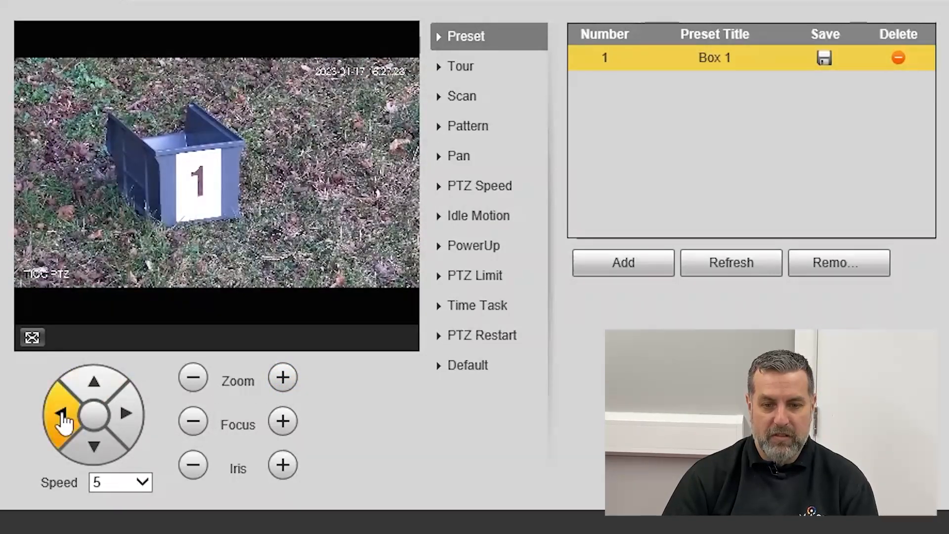
click(126, 415)
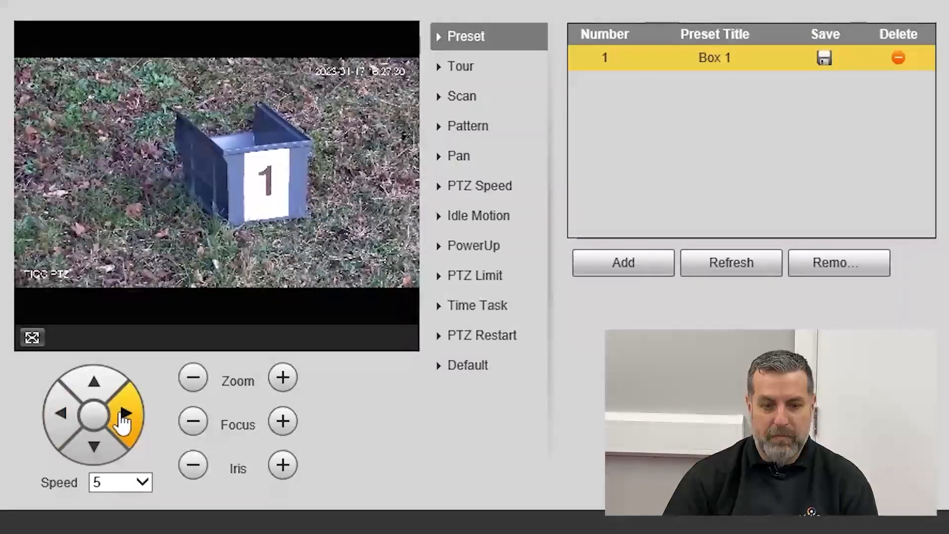
click(117, 482)
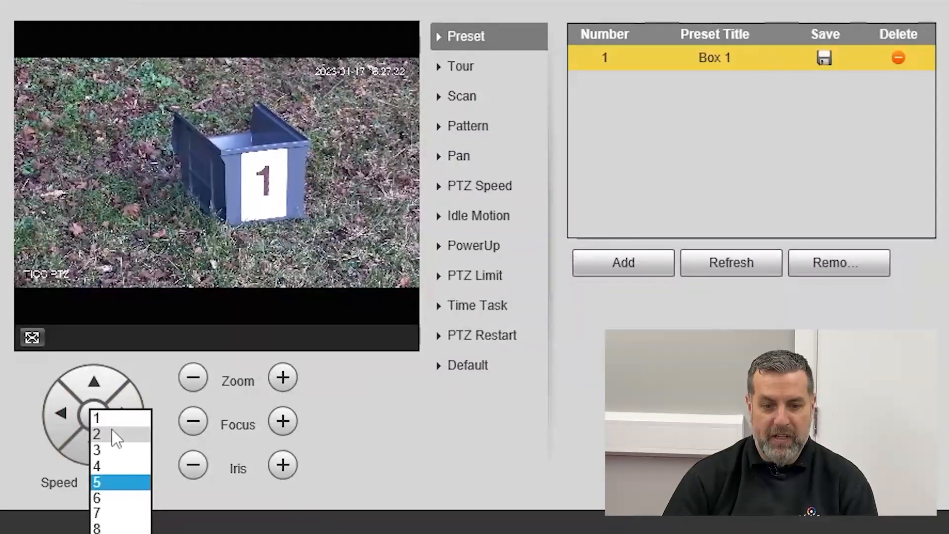
click(102, 433)
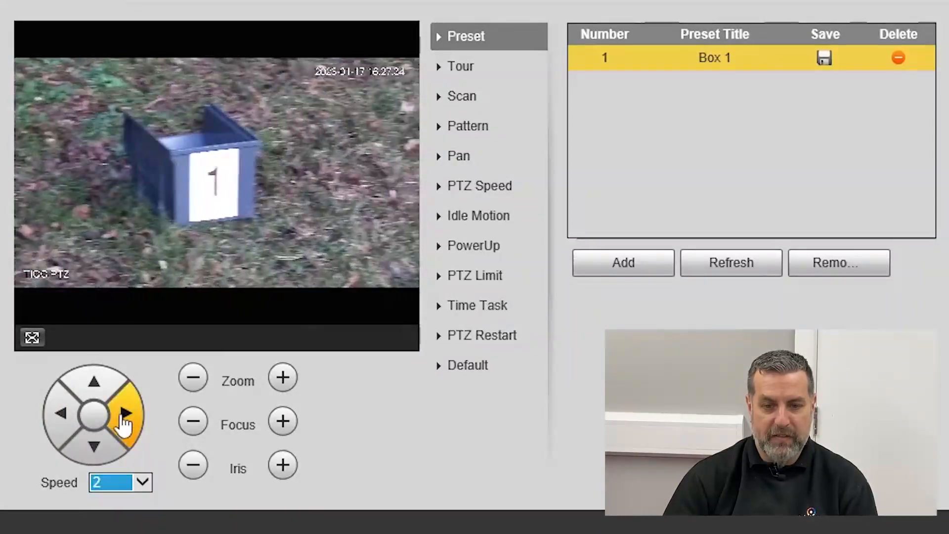
click(60, 425)
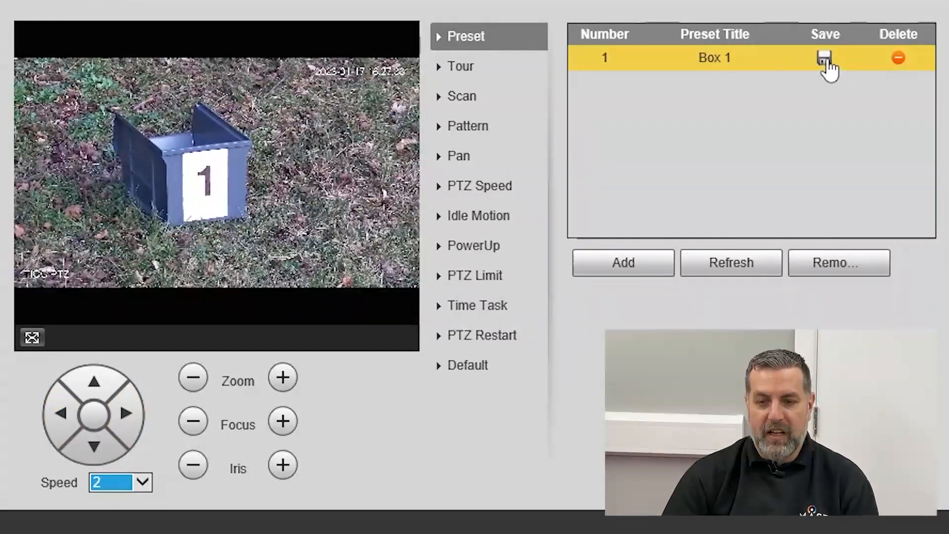
click(824, 56)
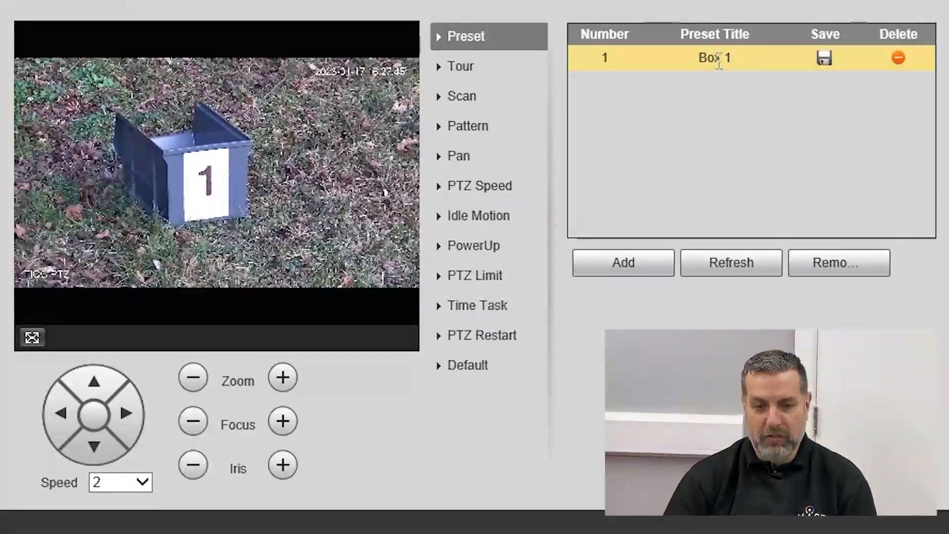
Aim the camera at box 2 and save preset 2 titled 'Box 2'
click(623, 263)
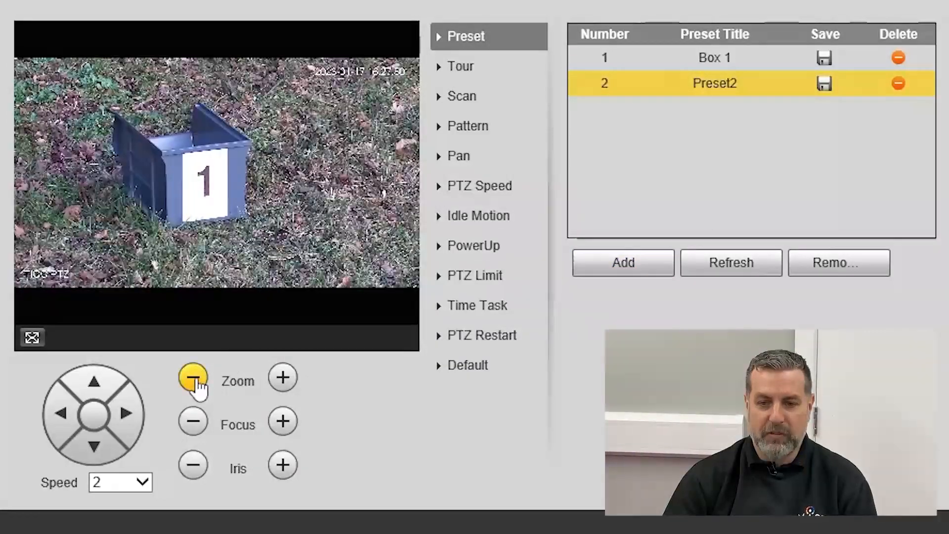
click(123, 413)
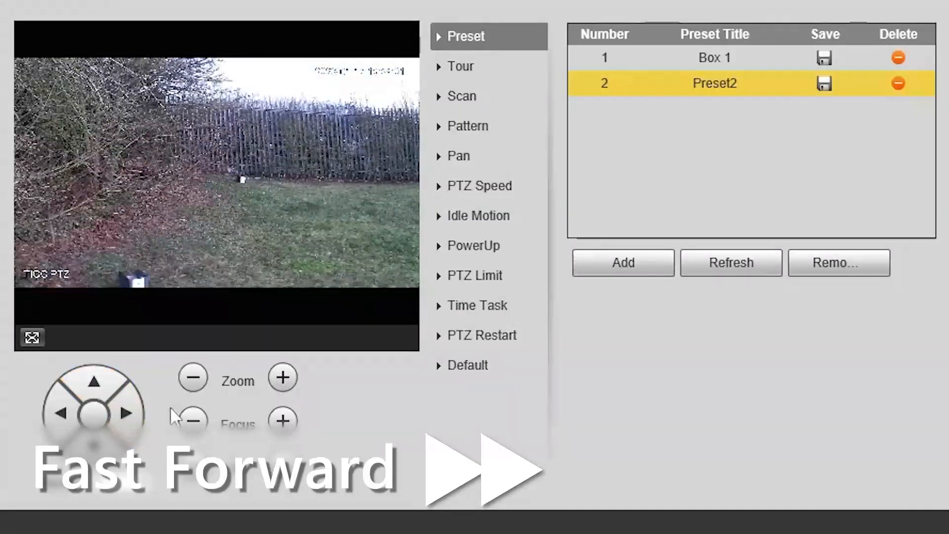
click(61, 412)
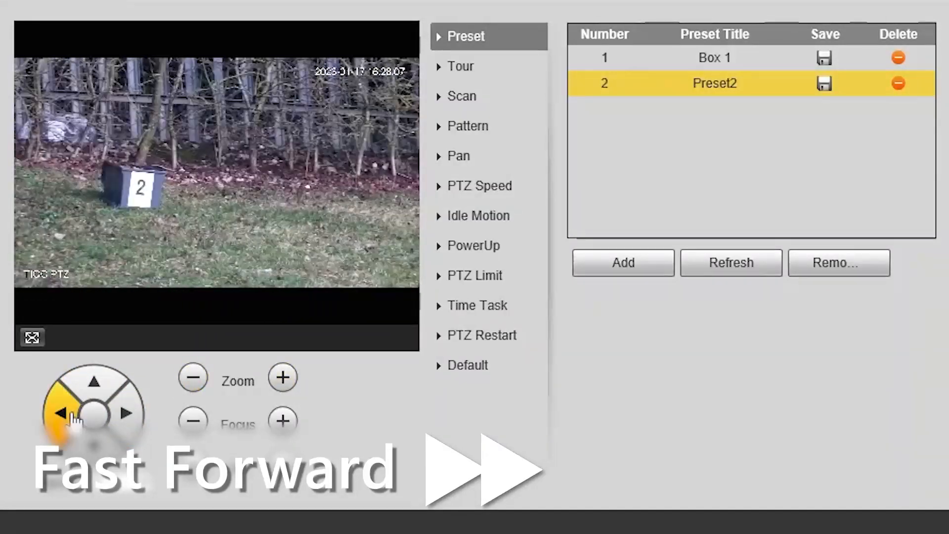
double_click(715, 83)
text(Box 2)
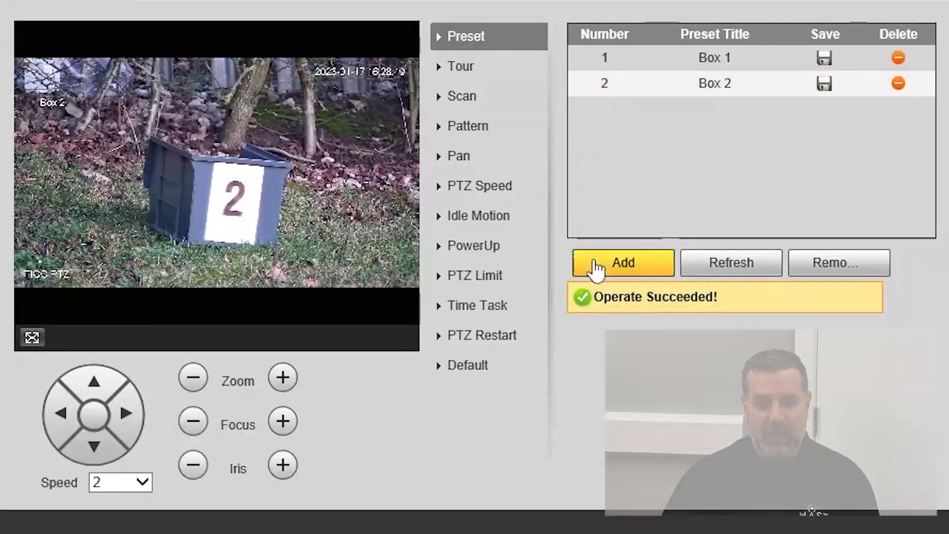
click(193, 379)
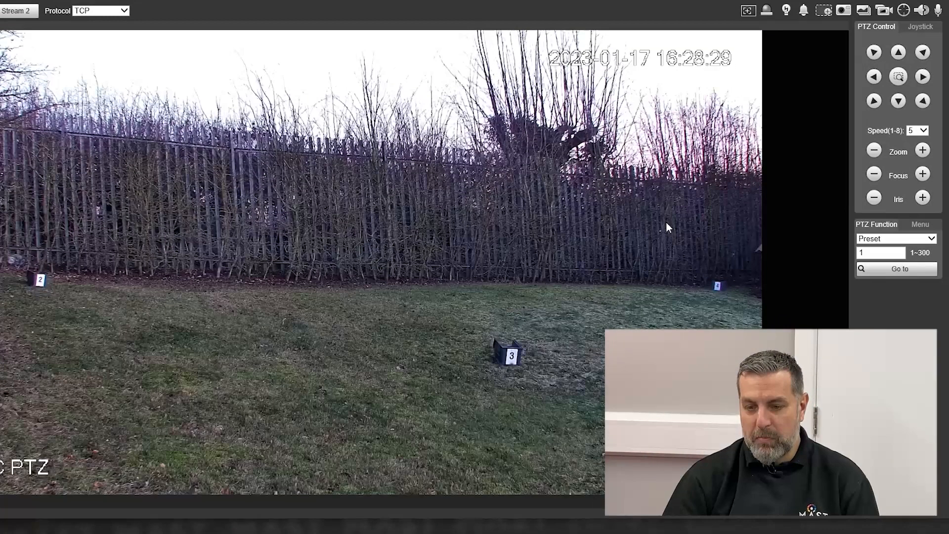
Zoom close on box 3 in Live view, then return to the PTZ preset page
click(497, 363)
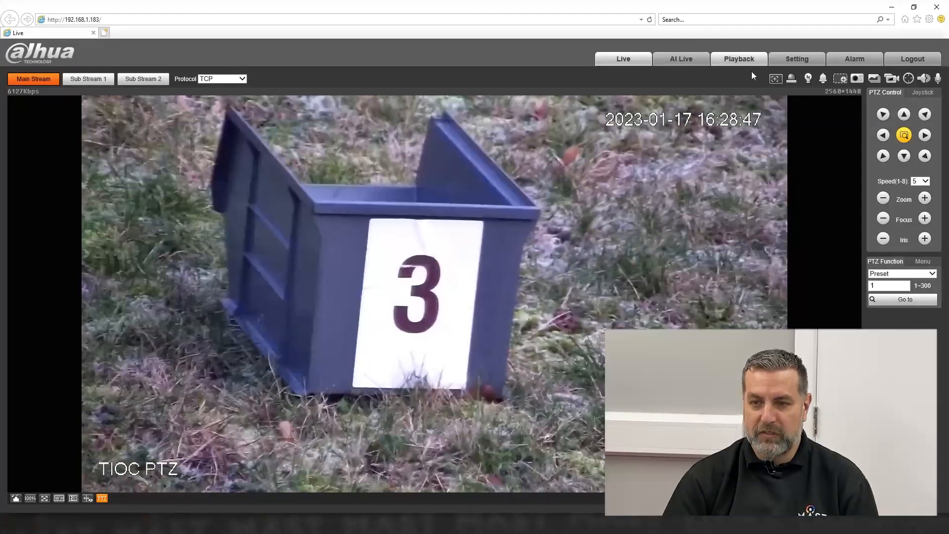
click(797, 58)
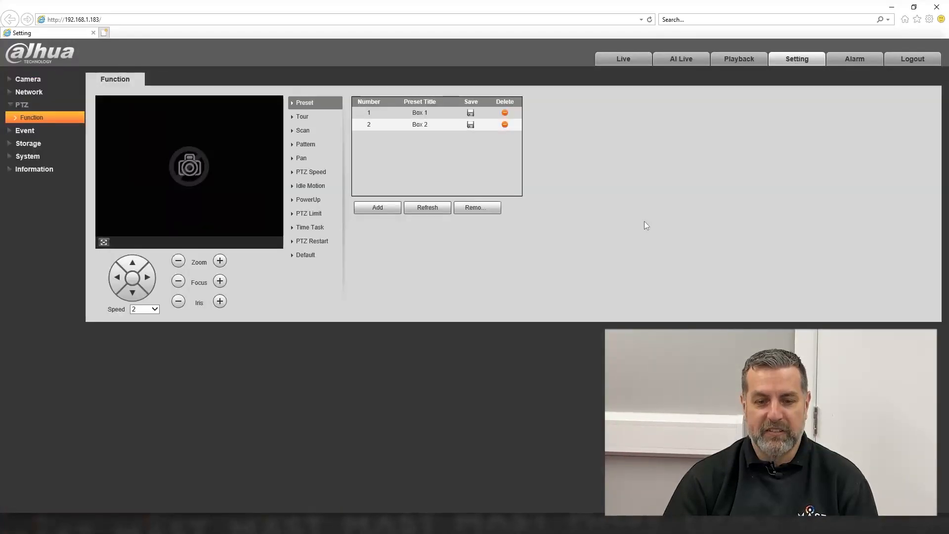
Add preset 3 titled 'Box 3' at box 3's position, then zoom the live view out
click(378, 208)
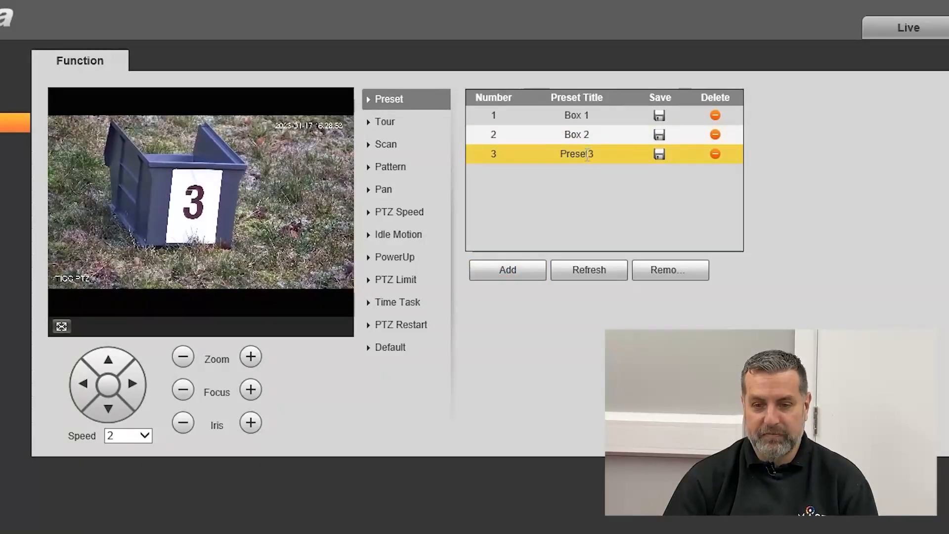
text(Bo)
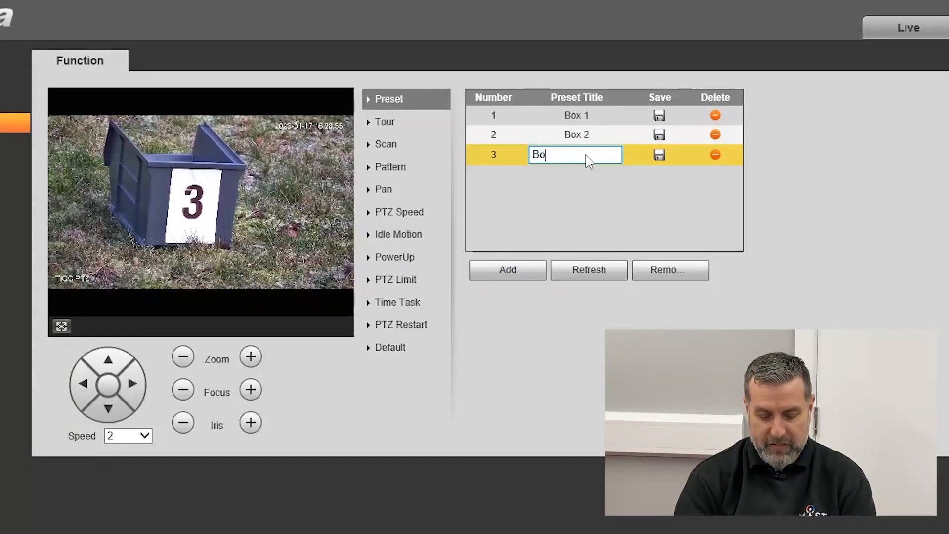
click(659, 154)
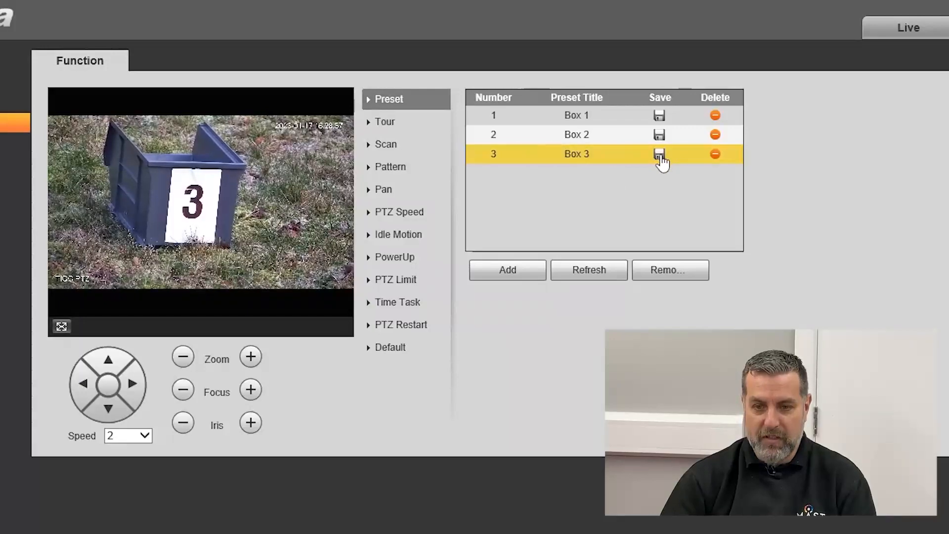
click(660, 154)
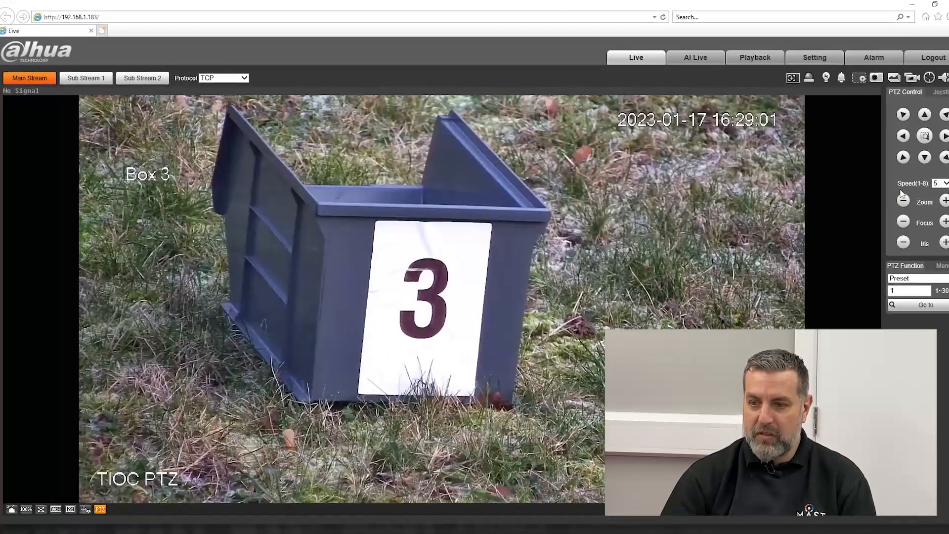
click(883, 198)
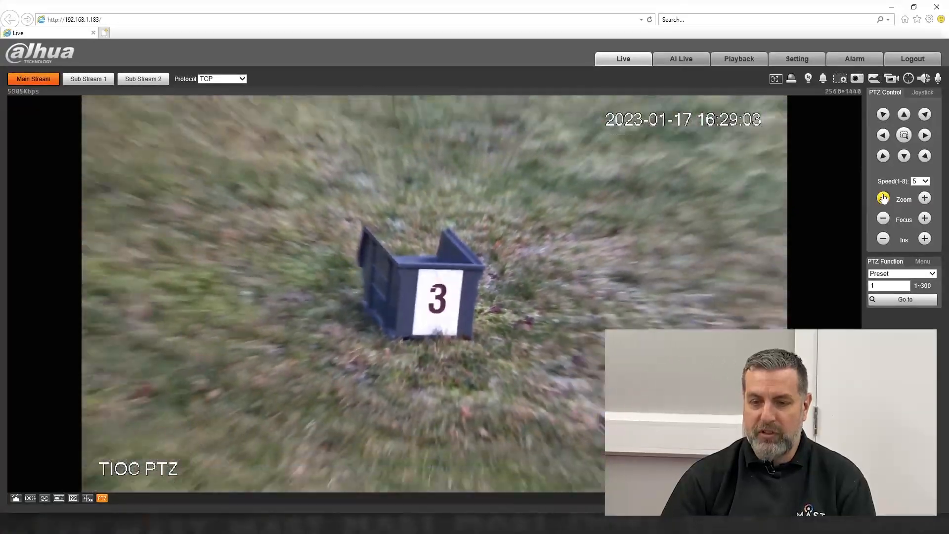
click(797, 58)
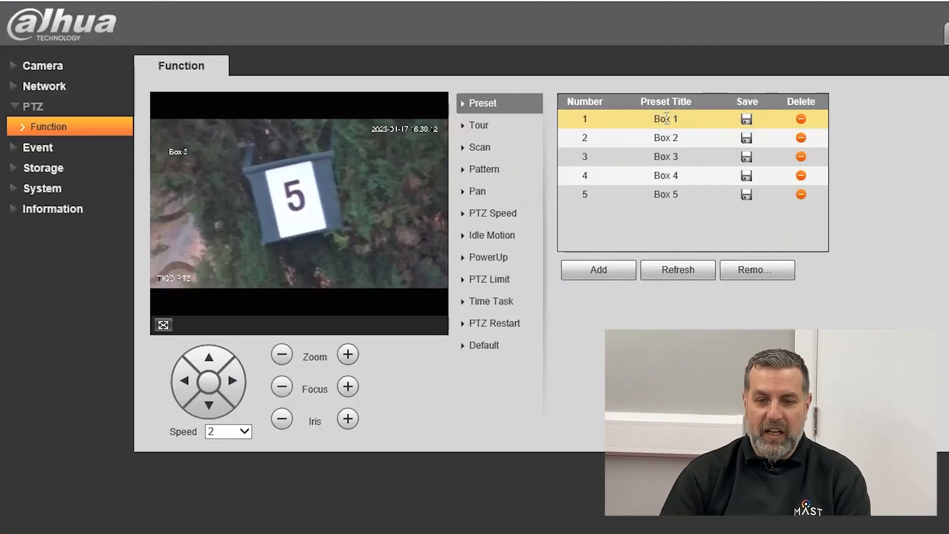
Recall the saved presets to check each position, ending on Box 1
double_click(665, 118)
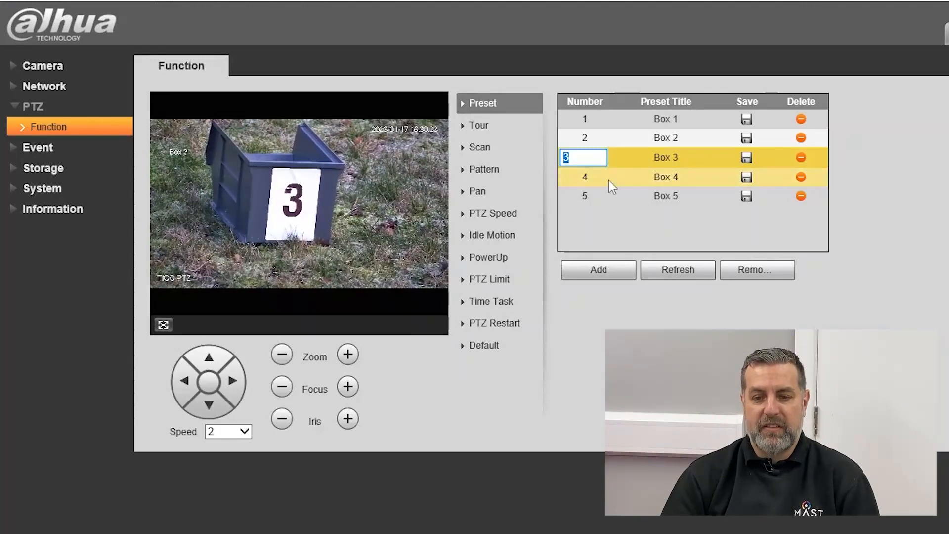
click(585, 177)
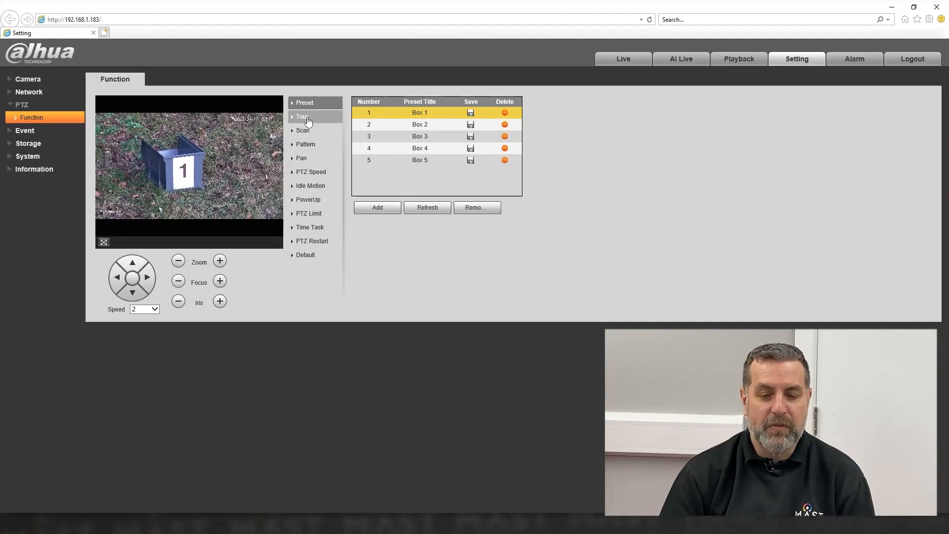
Add a stop to Tour1 at preset 1 with duration 15
click(302, 116)
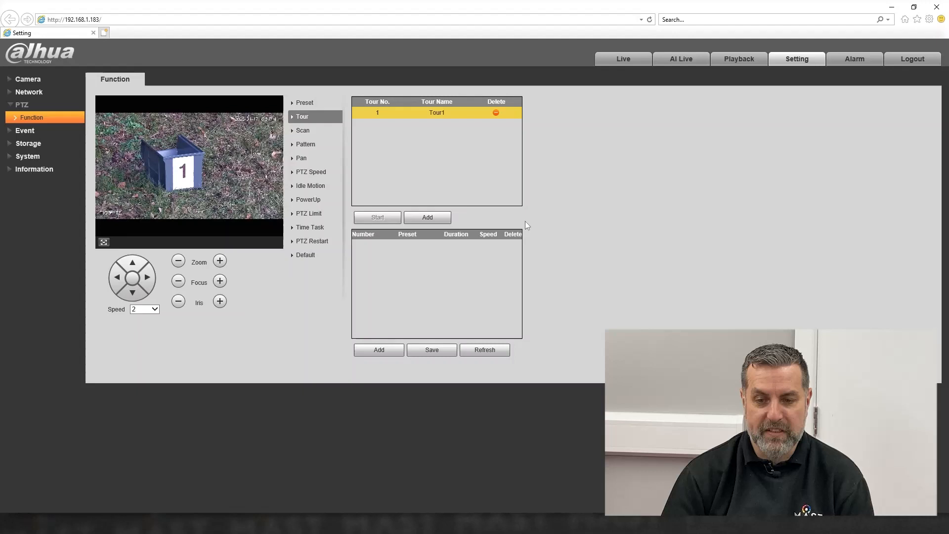
mouse_move(506, 220)
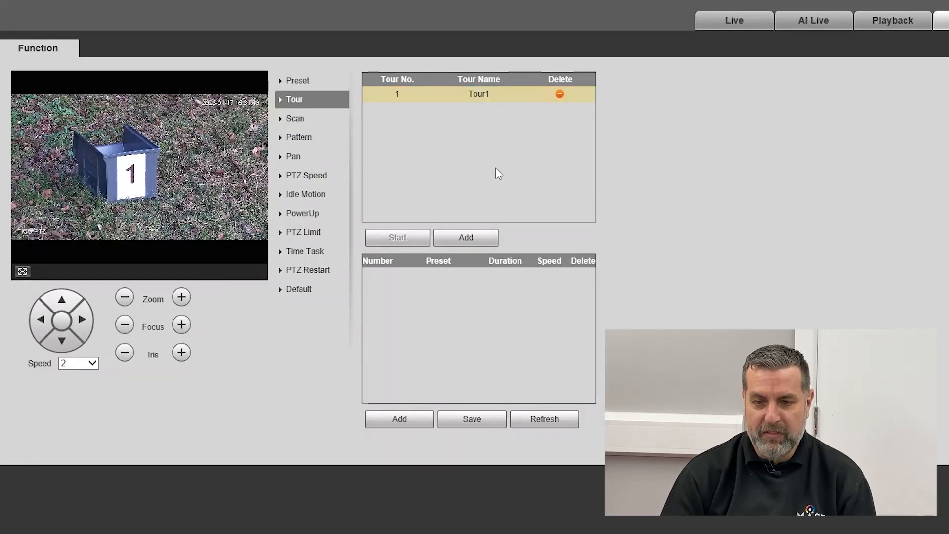
click(399, 419)
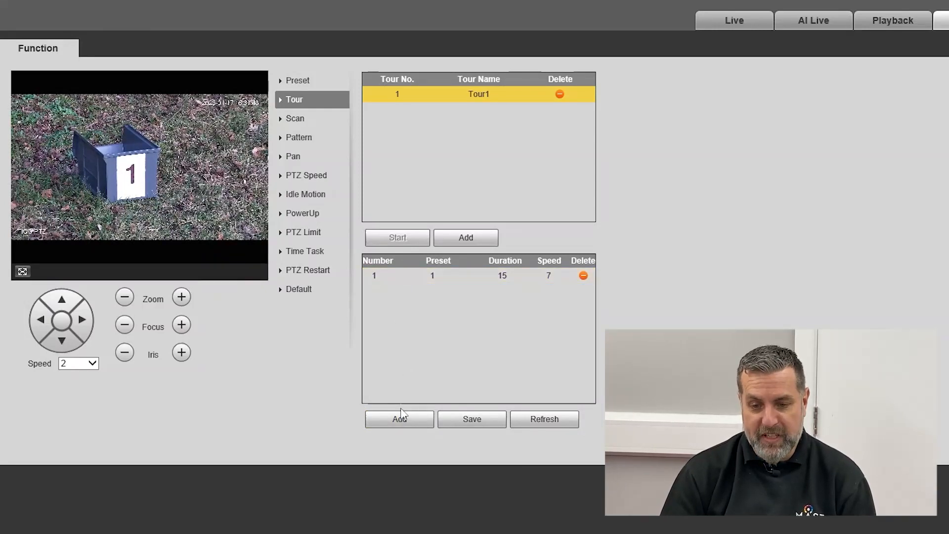
click(400, 419)
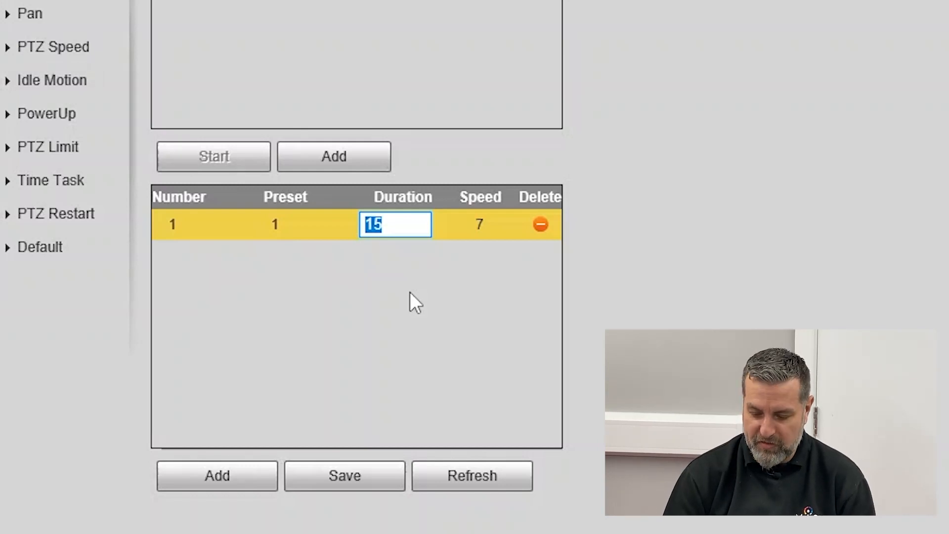
text(30)
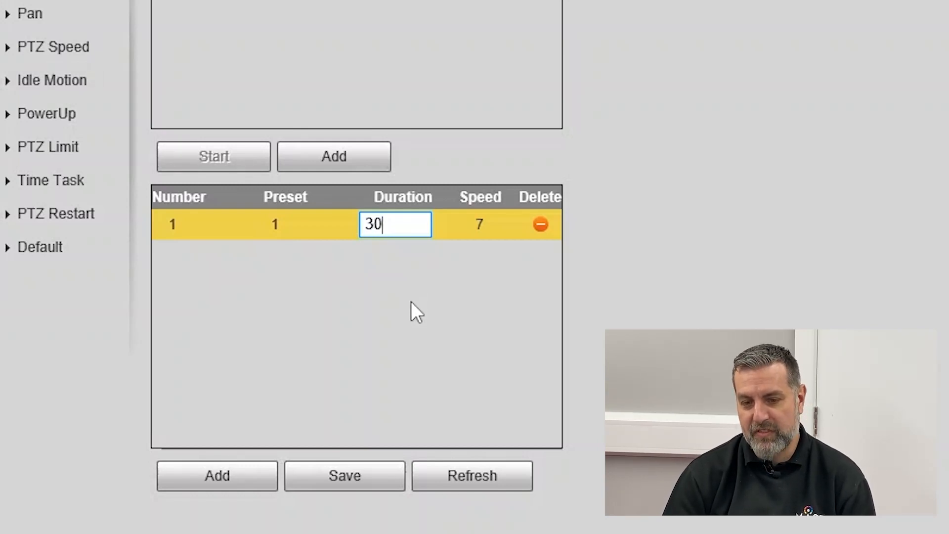
double_click(395, 224)
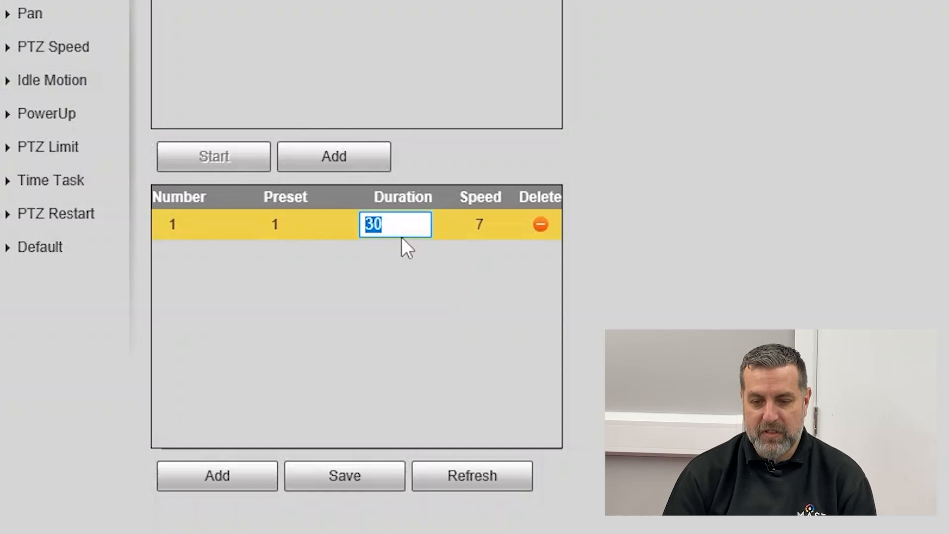
text(15)
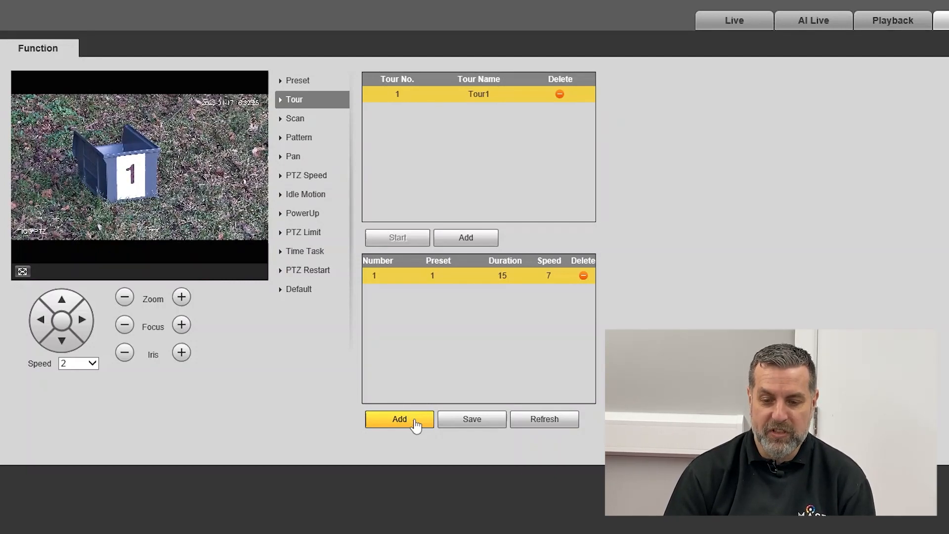
Extend Tour1 to five stops using presets 1, 2, 5, 4 and 3
click(400, 419)
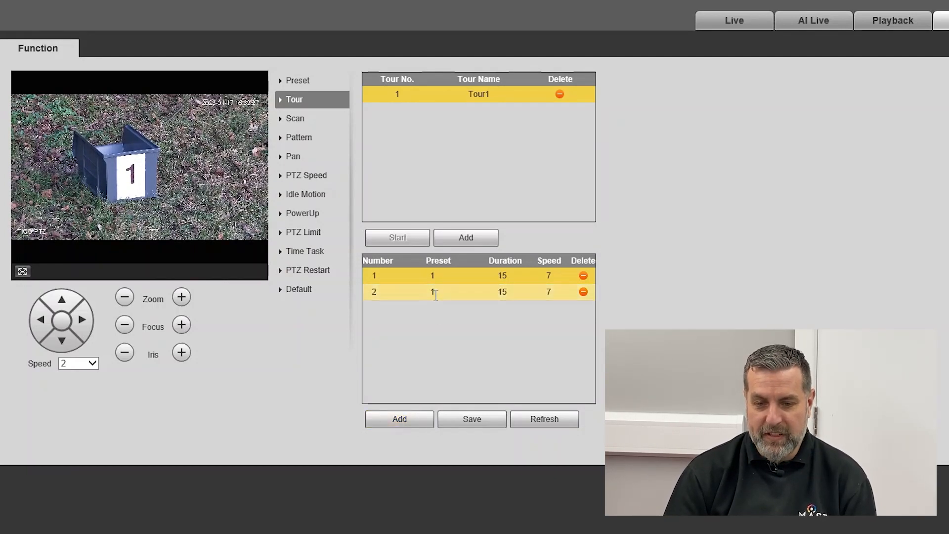
click(399, 419)
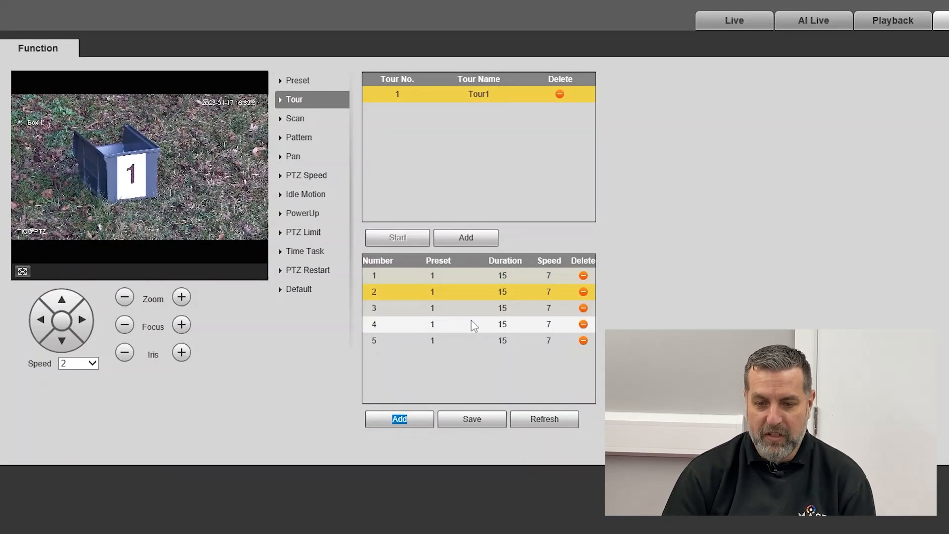
click(433, 292)
text(2)
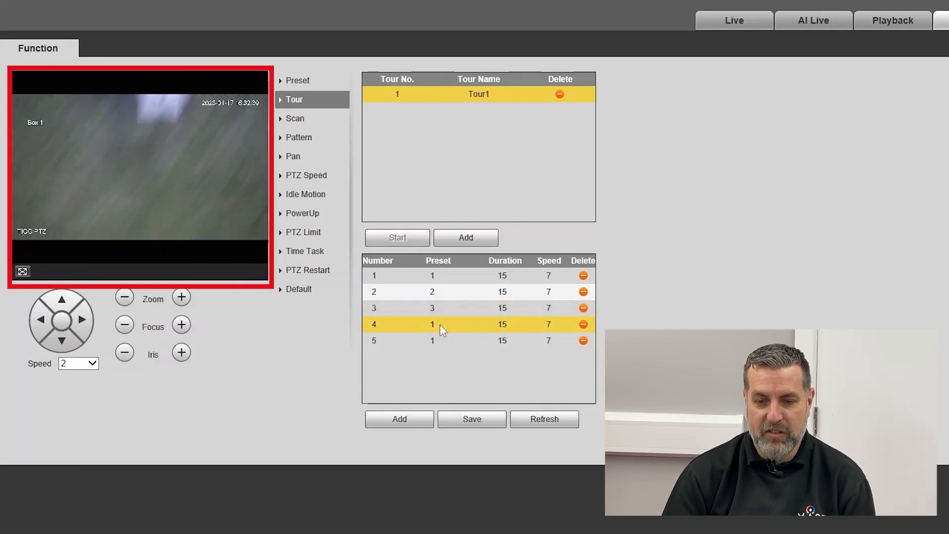
click(432, 325)
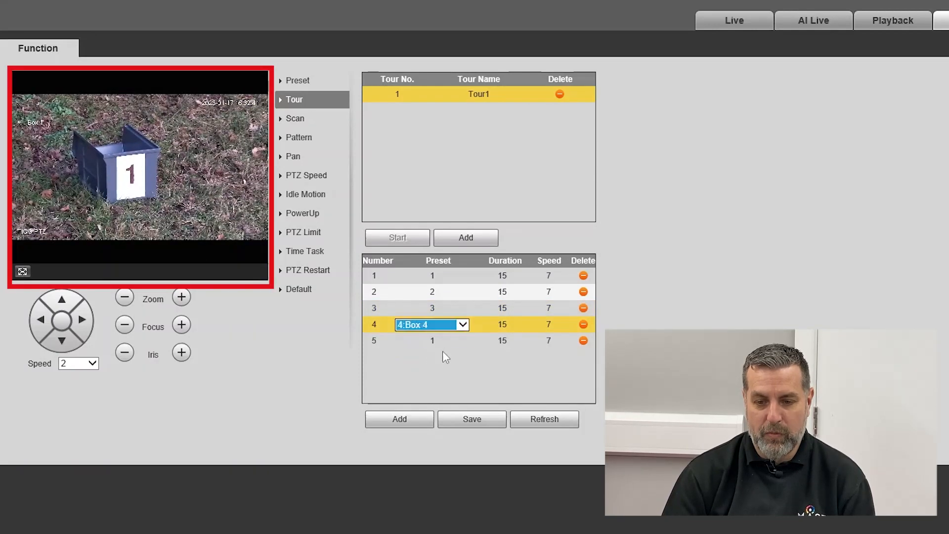
click(432, 340)
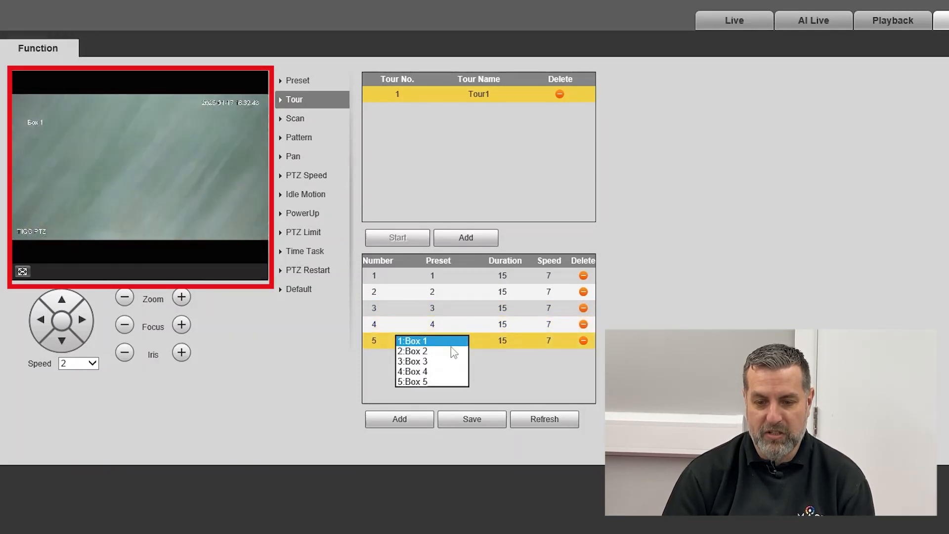
click(413, 381)
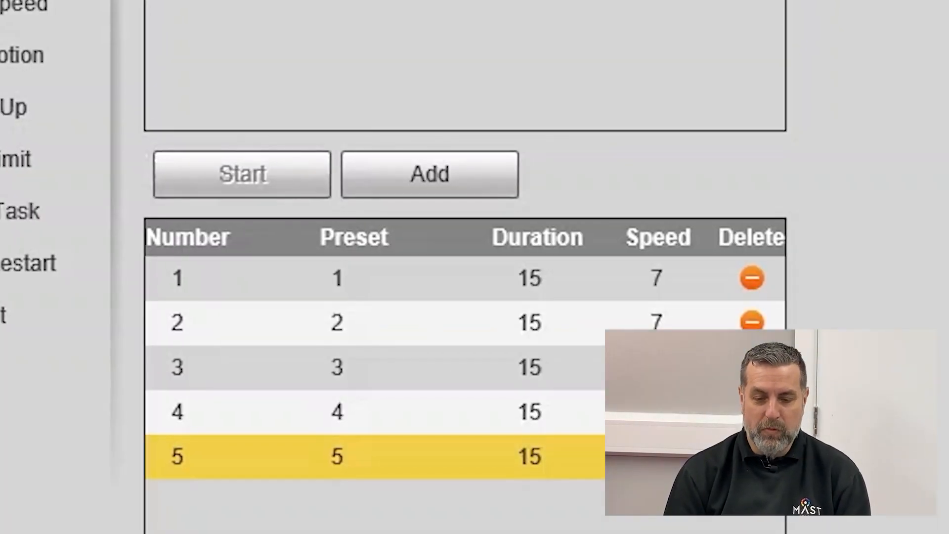
scroll(down, 3)
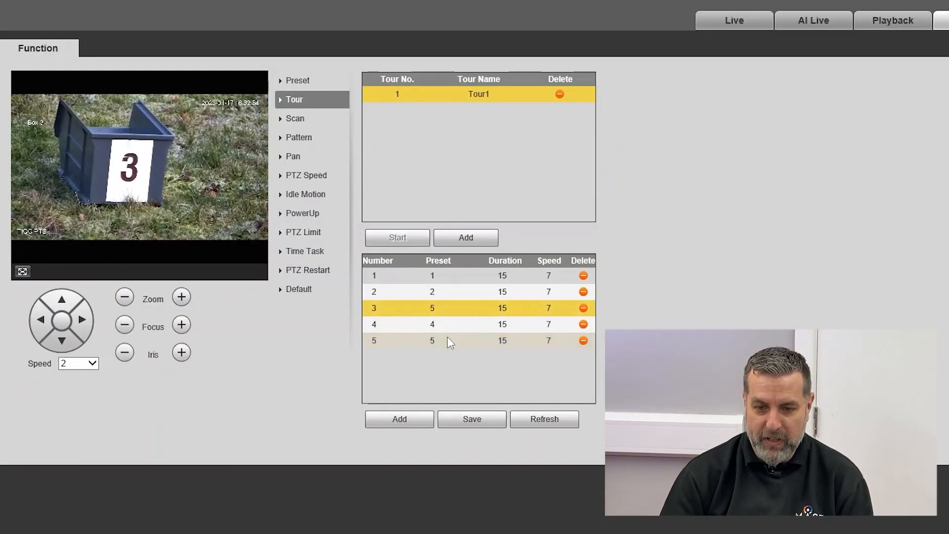
click(432, 341)
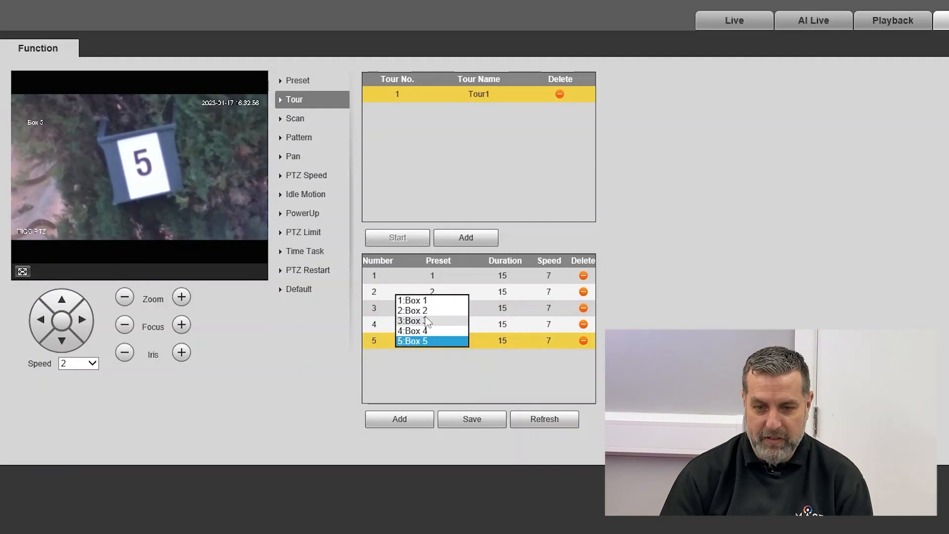
click(472, 419)
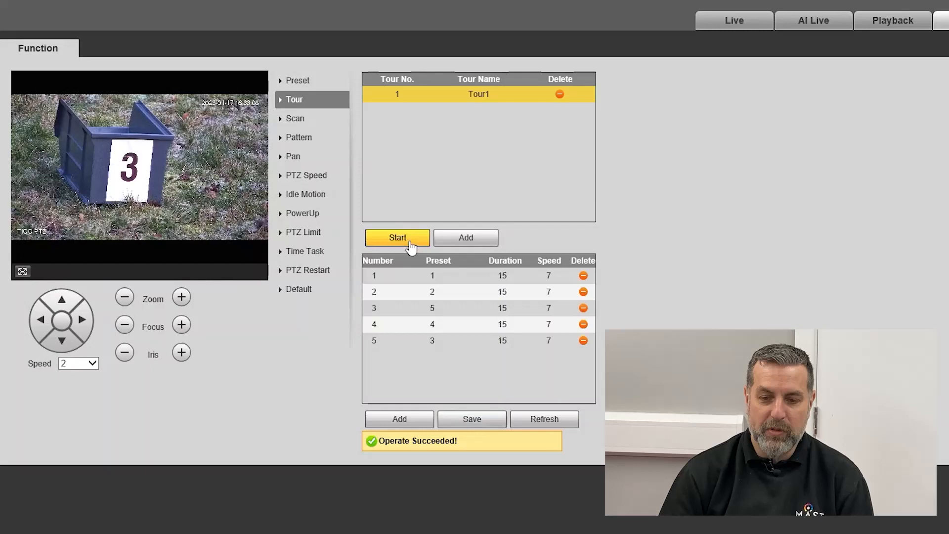
Run Tour1 through its reordered presets, then stop it at box 4
click(397, 238)
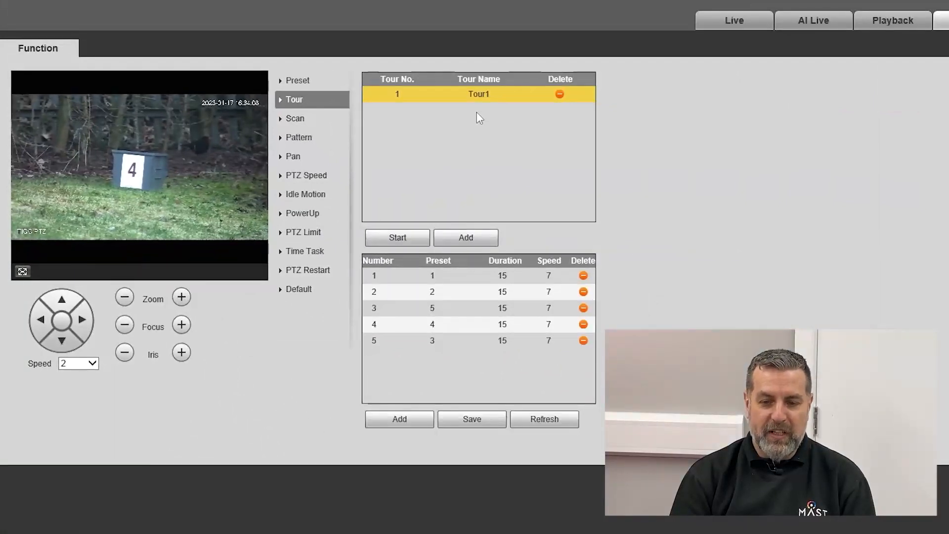
mouse_move(322, 152)
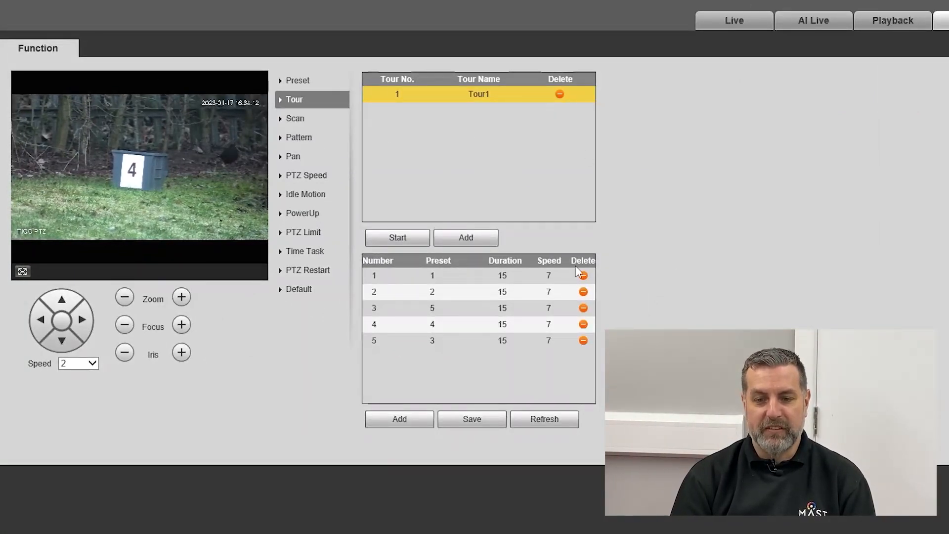
click(397, 238)
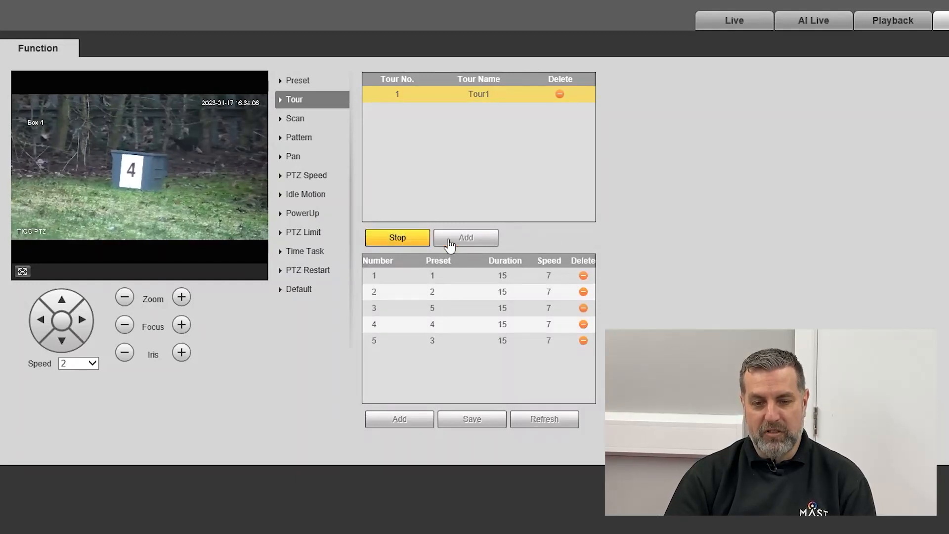
click(397, 238)
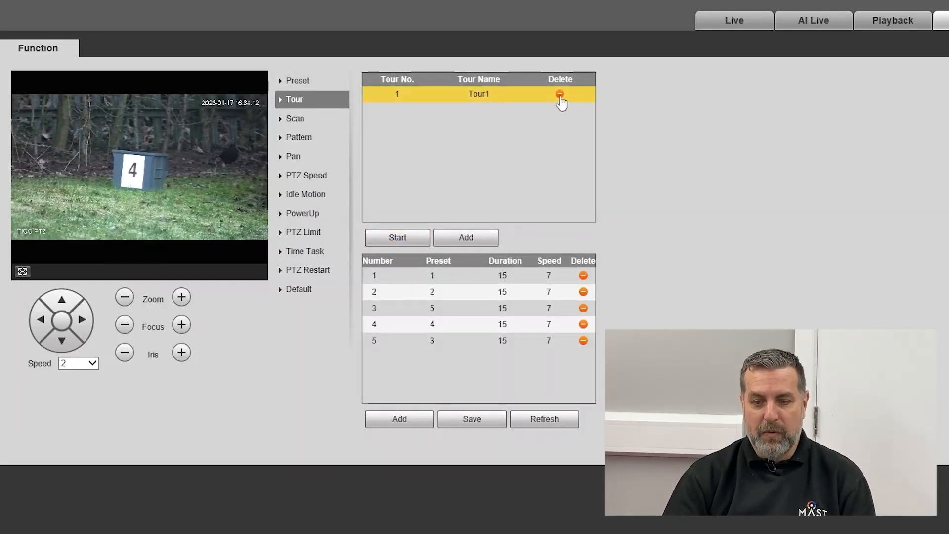
mouse_move(306, 141)
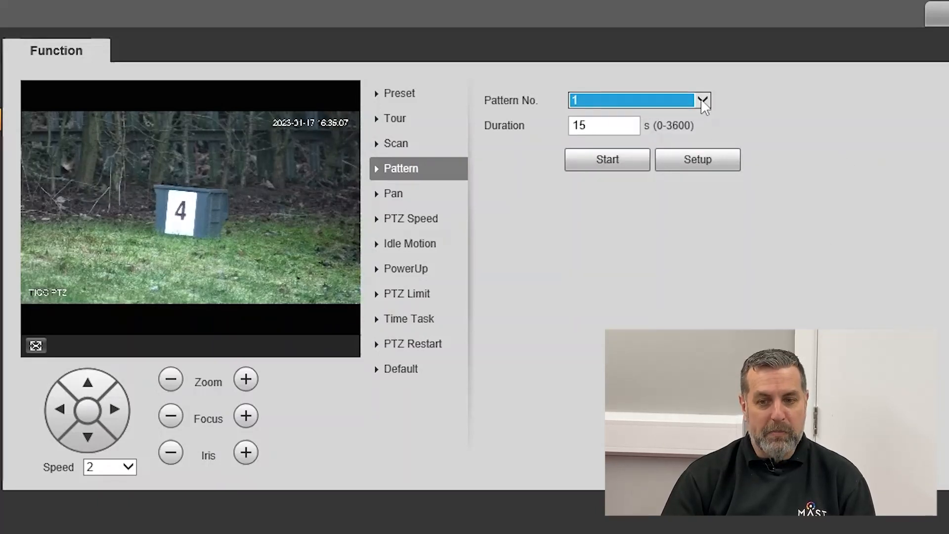
Record pattern 1 as a zoom-out, upward tilt, further zoom-out and rightward pan
click(703, 100)
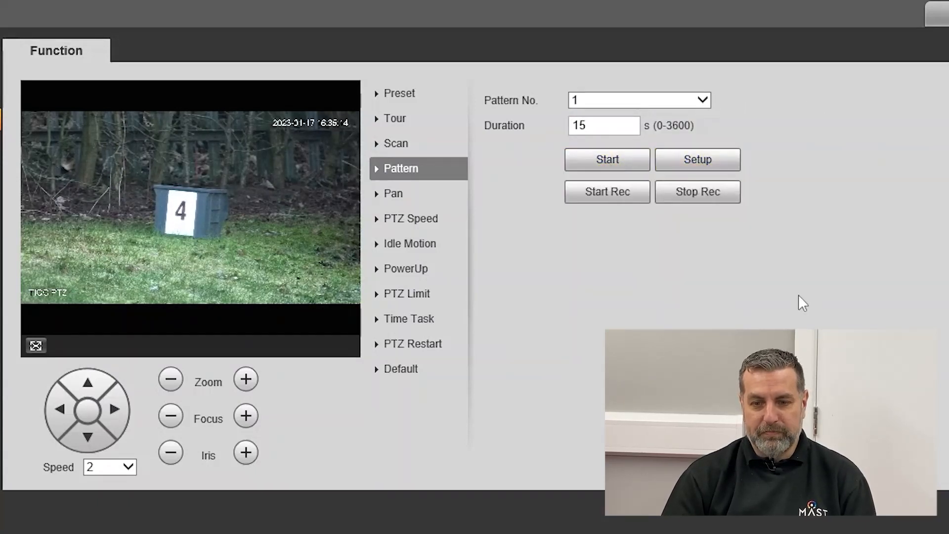
click(607, 191)
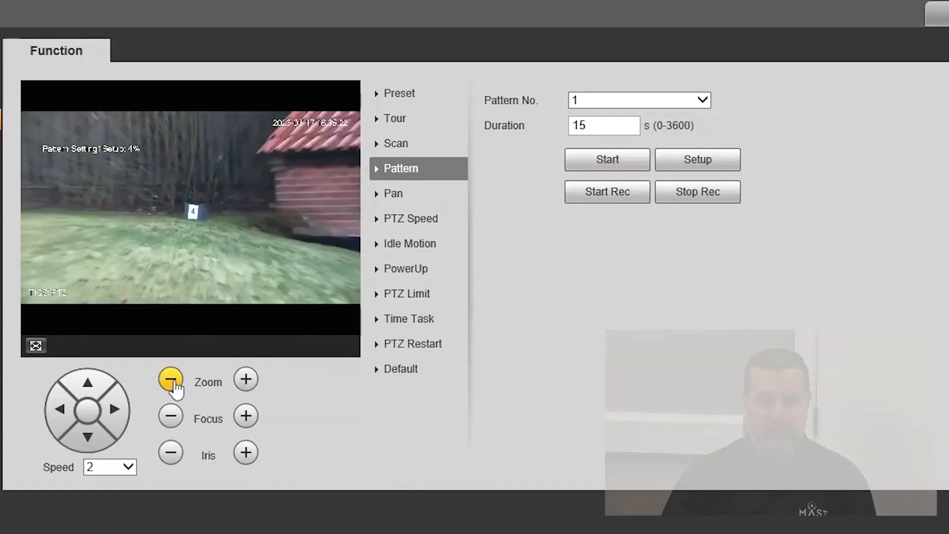
click(246, 379)
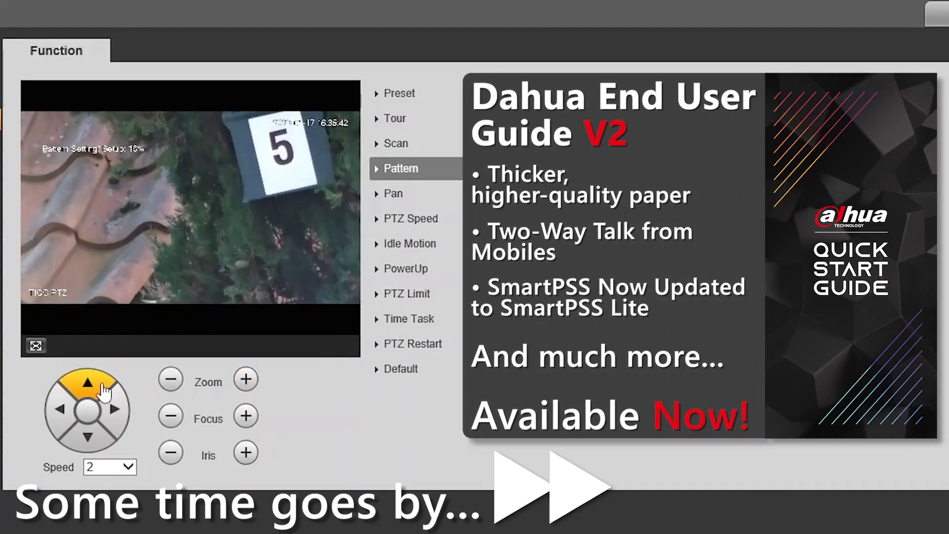
click(170, 379)
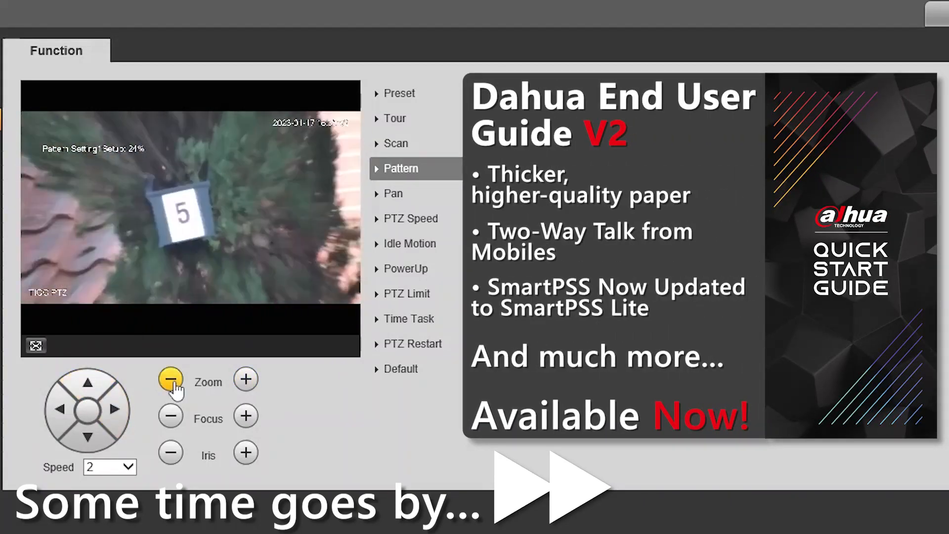
click(109, 466)
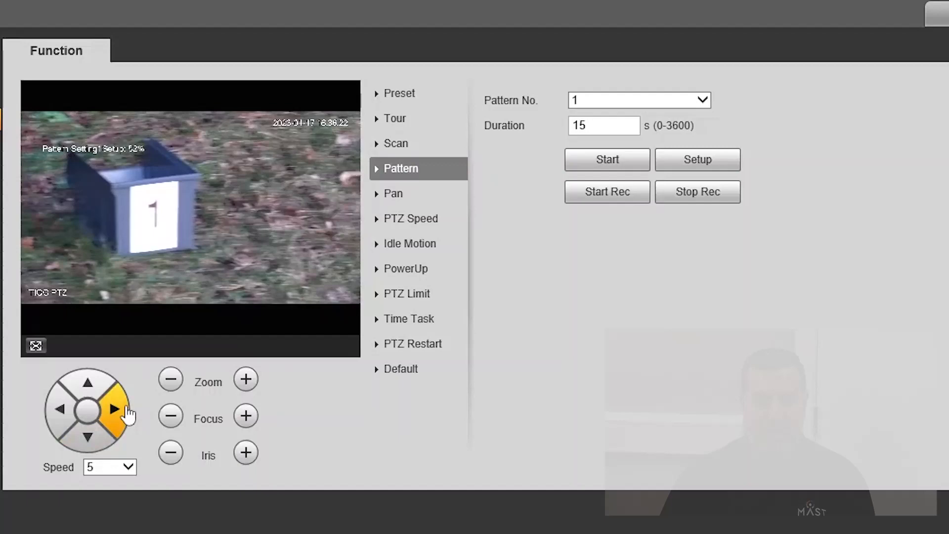
click(697, 192)
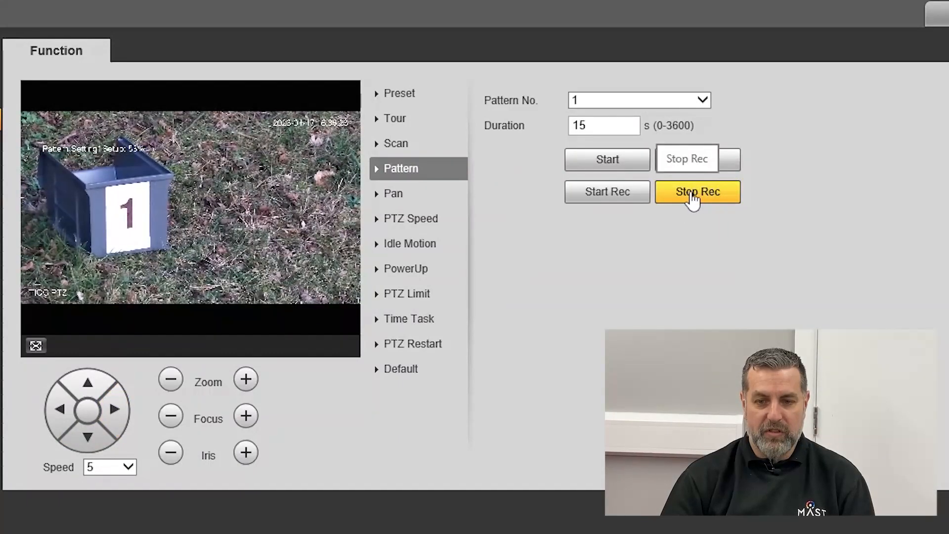
click(697, 192)
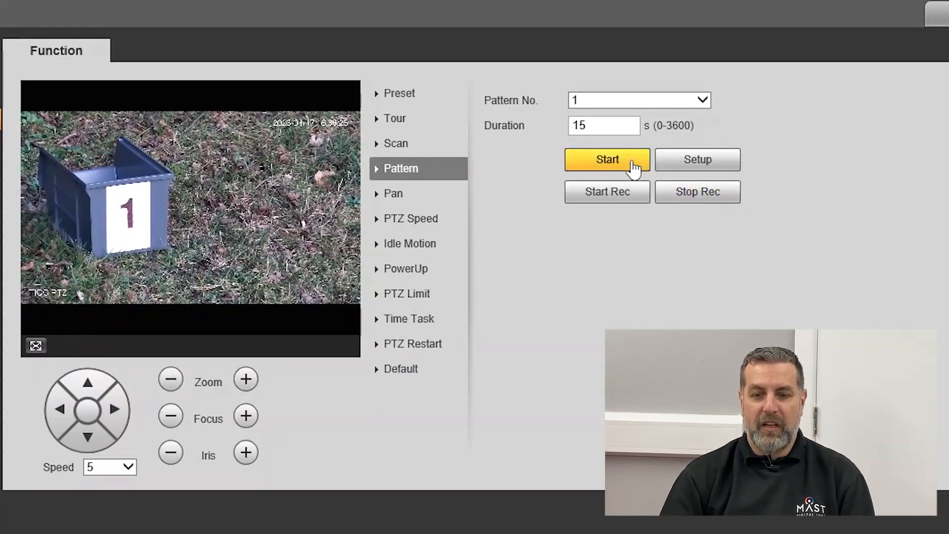
mouse_move(613, 218)
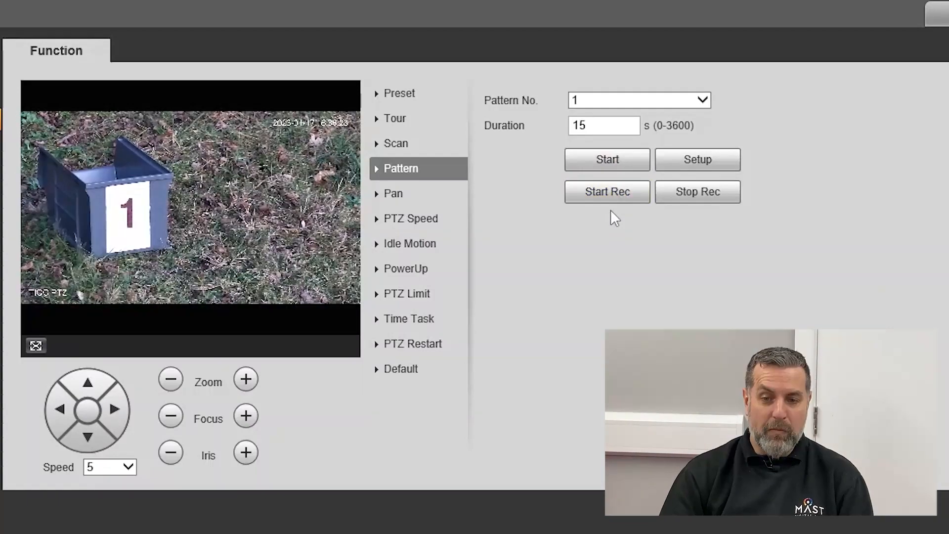
Play back the recorded pattern 1
click(607, 160)
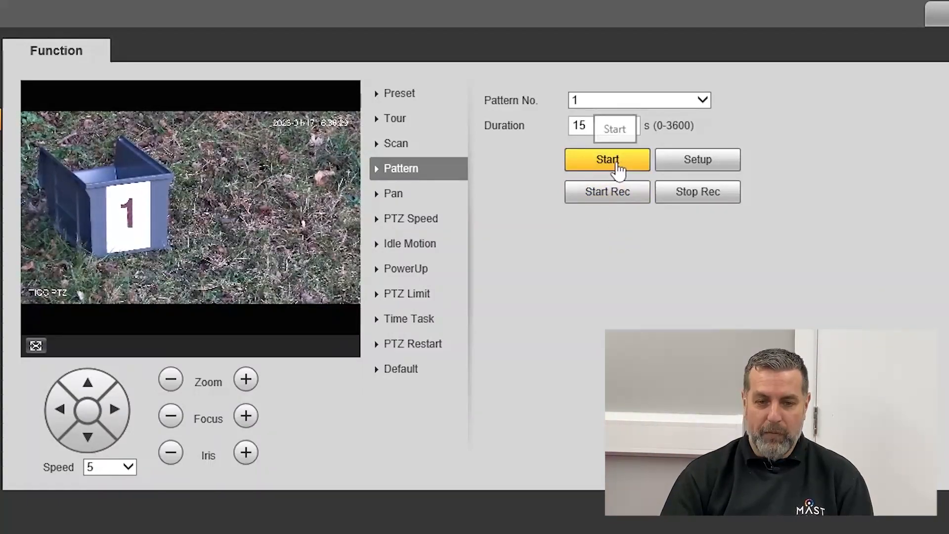
click(607, 160)
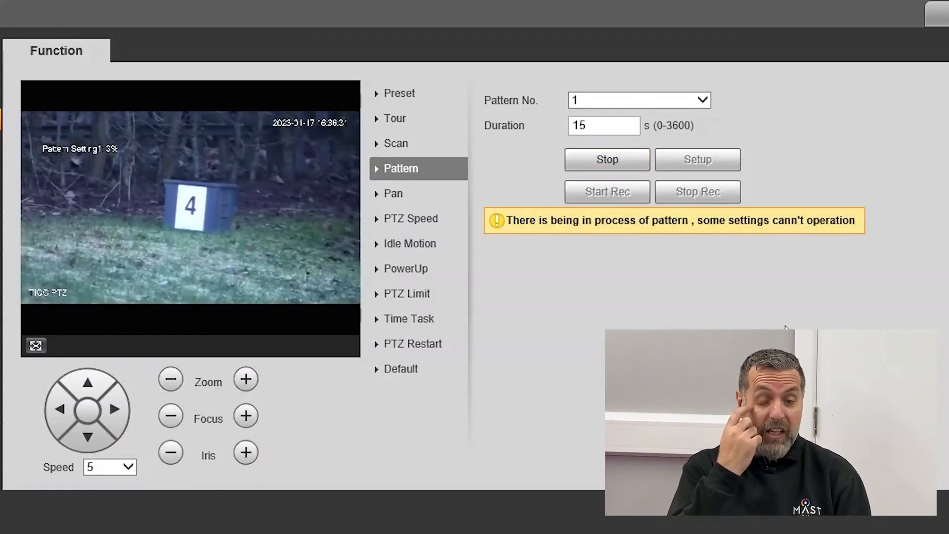
click(606, 159)
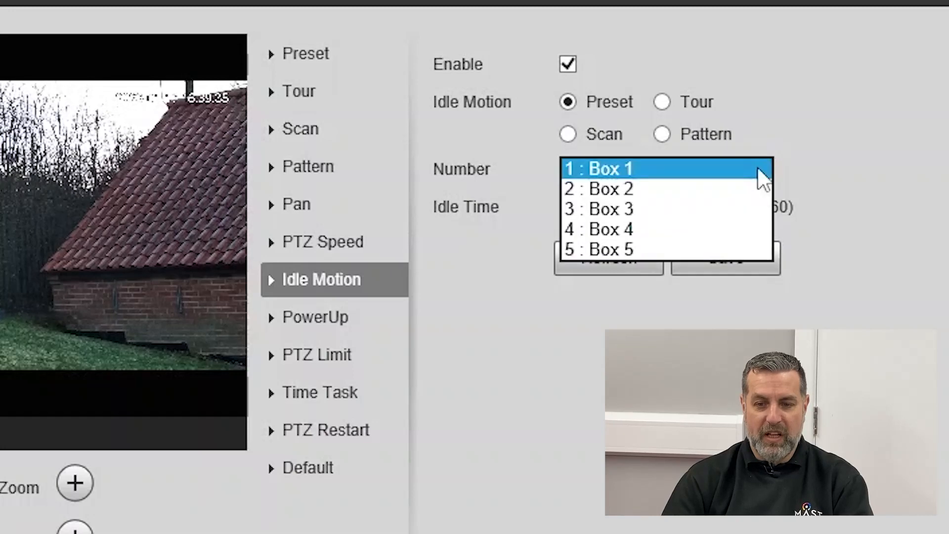
Set idle motion to preset 3: Box 3 after 1 minute and save
click(611, 210)
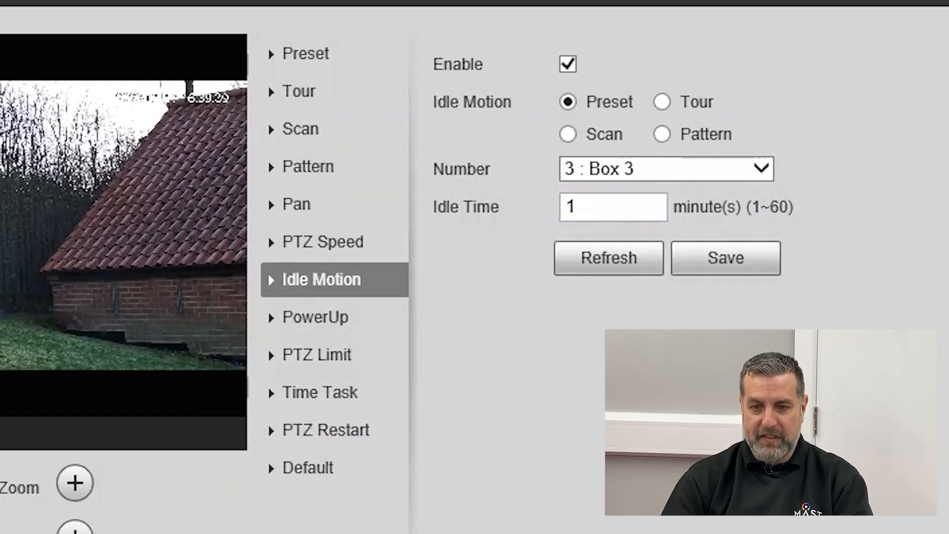
click(726, 258)
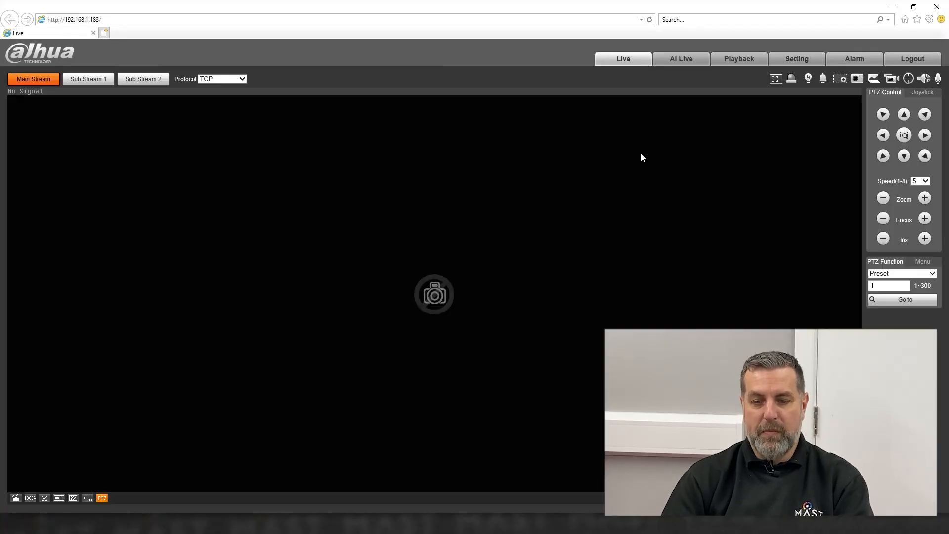
Go from the Live page to Setting to reach PTZ Function presets Box 1–5
click(883, 135)
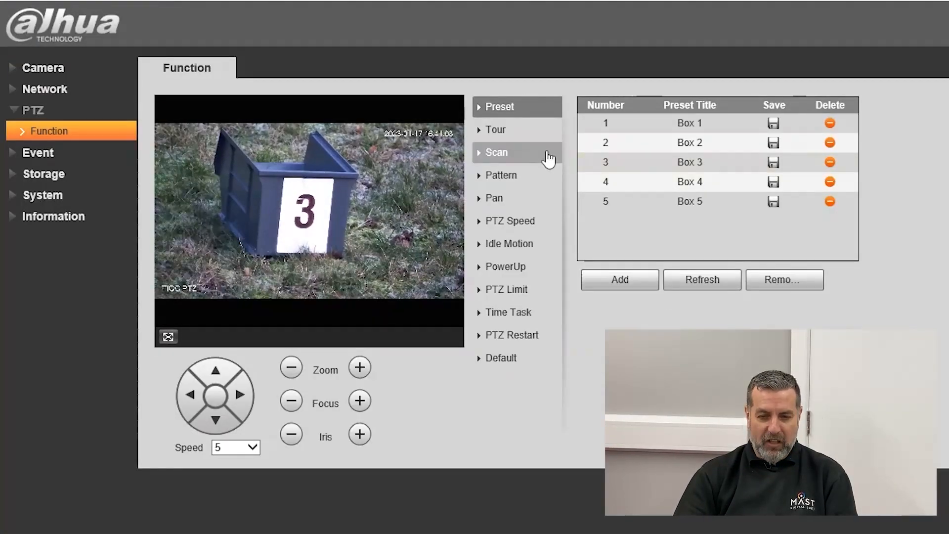
Tick Enable on Idle Motion and save it
click(508, 313)
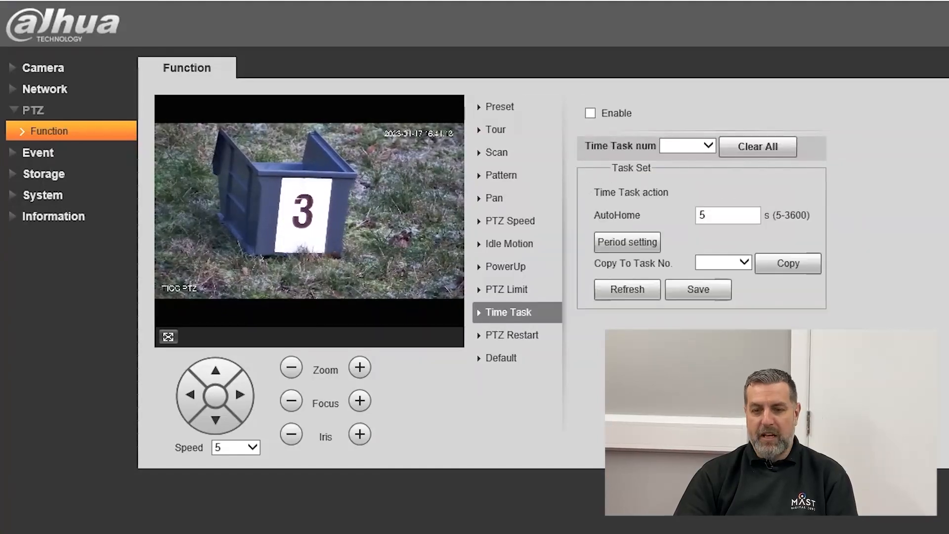
click(687, 146)
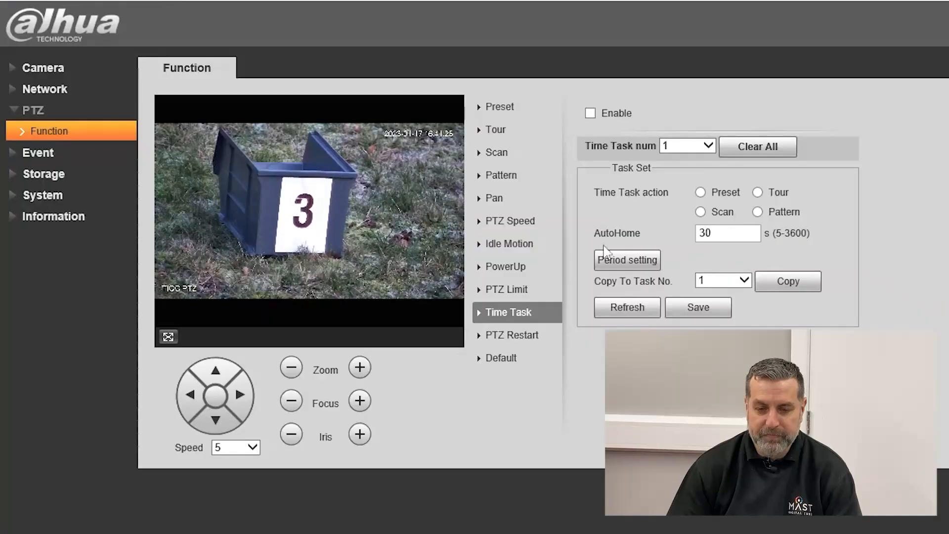
click(508, 244)
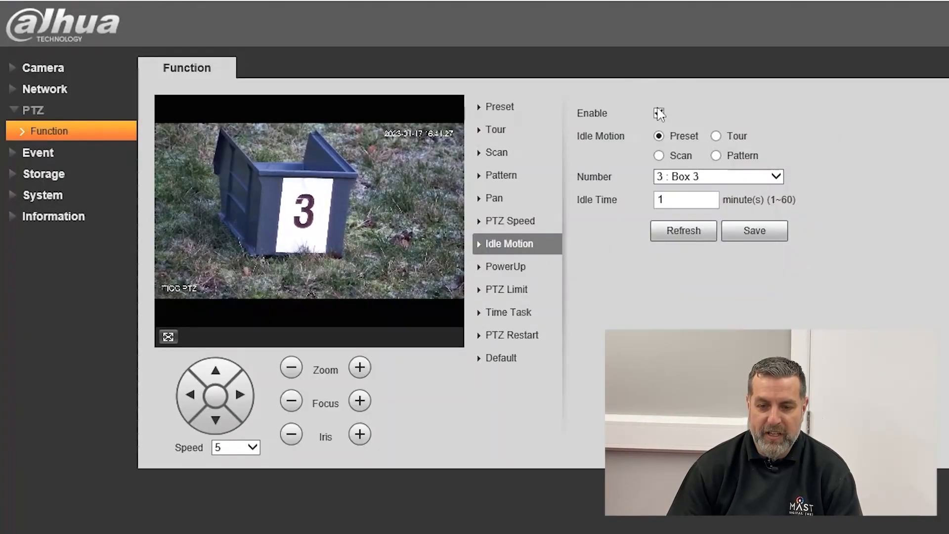
click(755, 231)
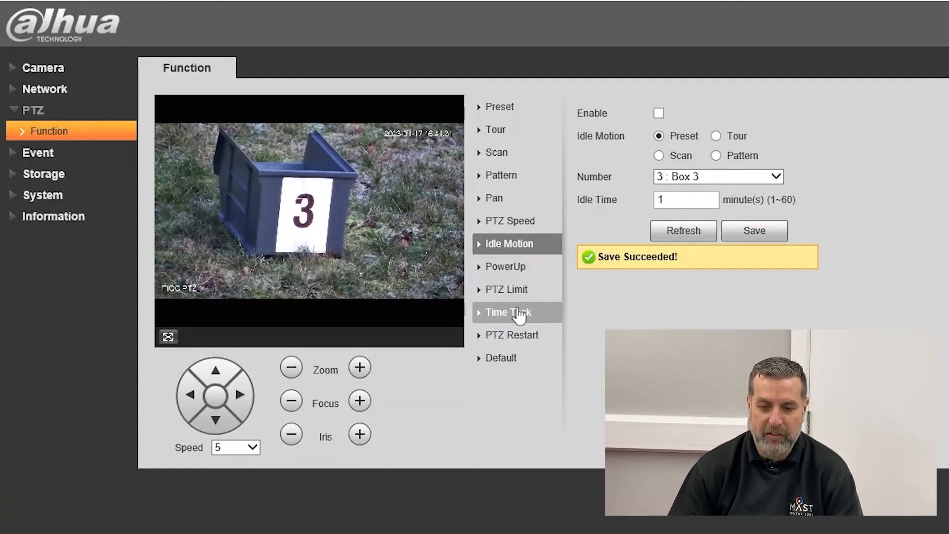
Clear time task 1, set its action to preset Box 1, and open its schedule
click(508, 313)
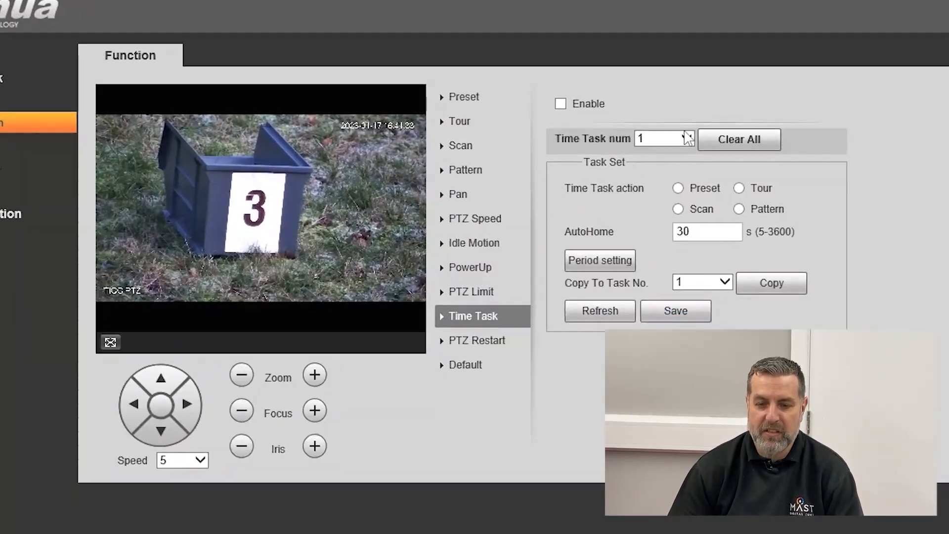
click(684, 138)
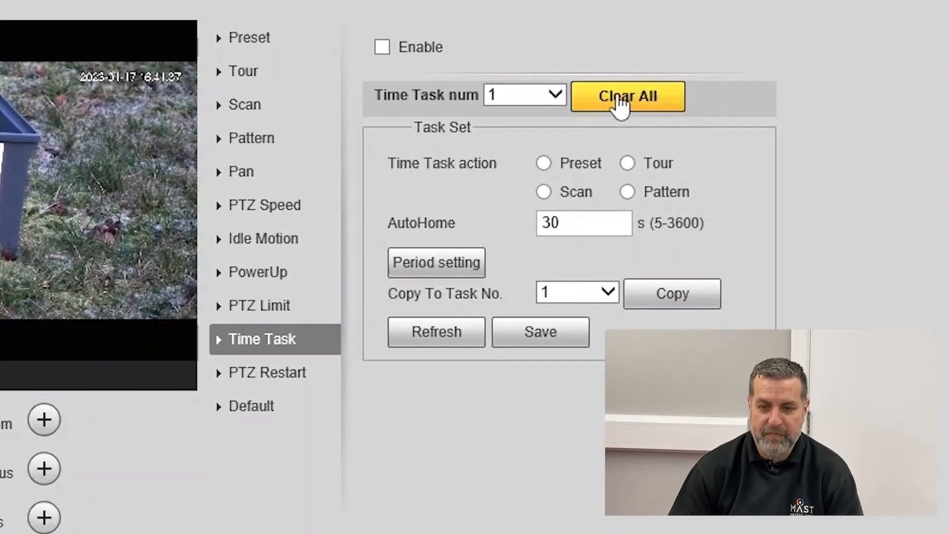
click(543, 163)
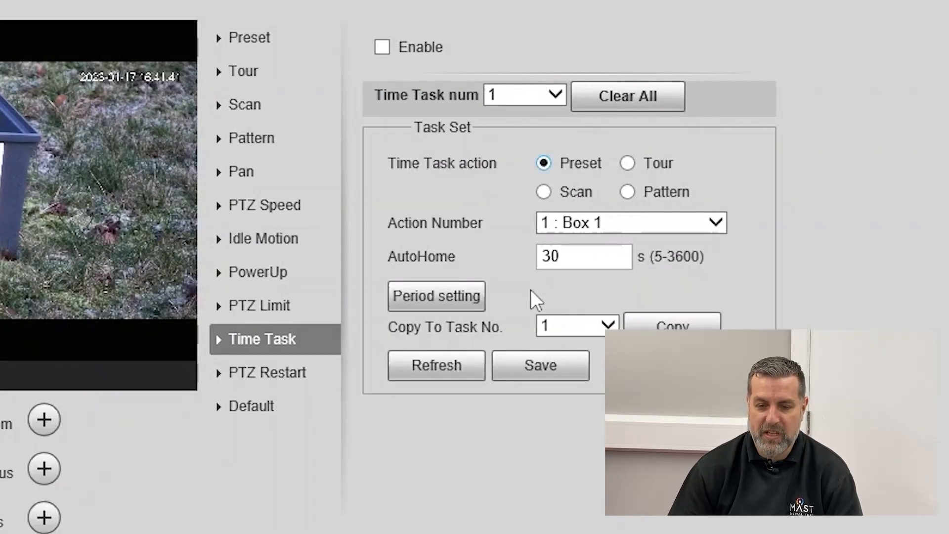
click(437, 296)
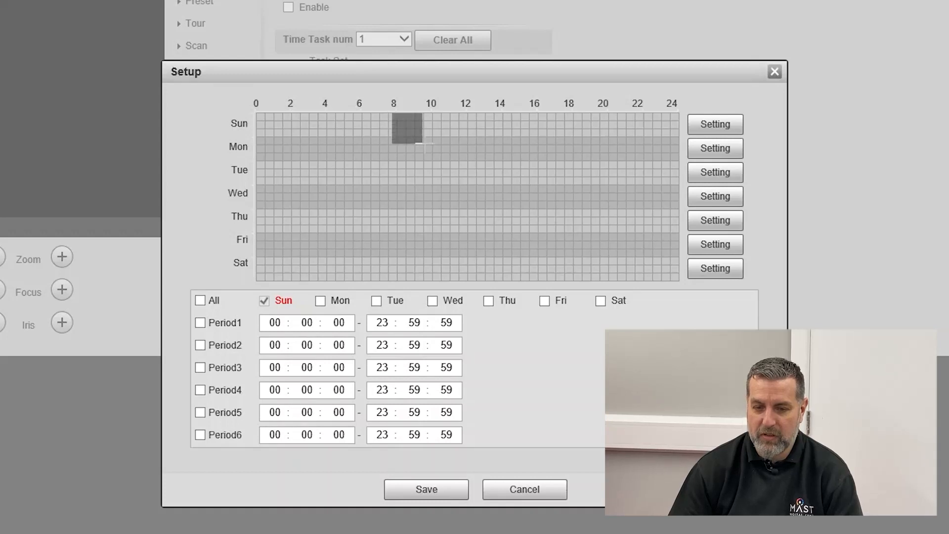
Schedule time task 1 for 08:00–17:00 on all days and save the schedule
drag(394, 124, 539, 278)
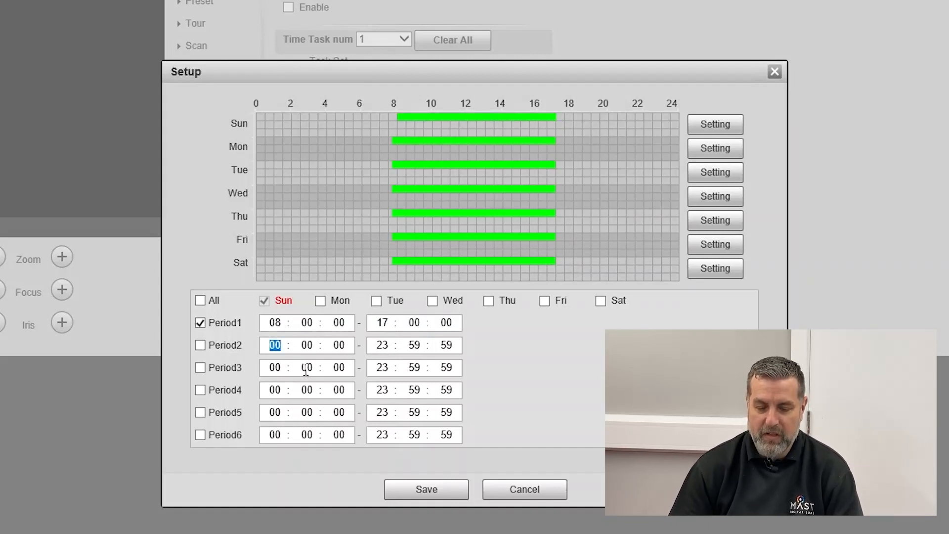
mouse_move(209, 305)
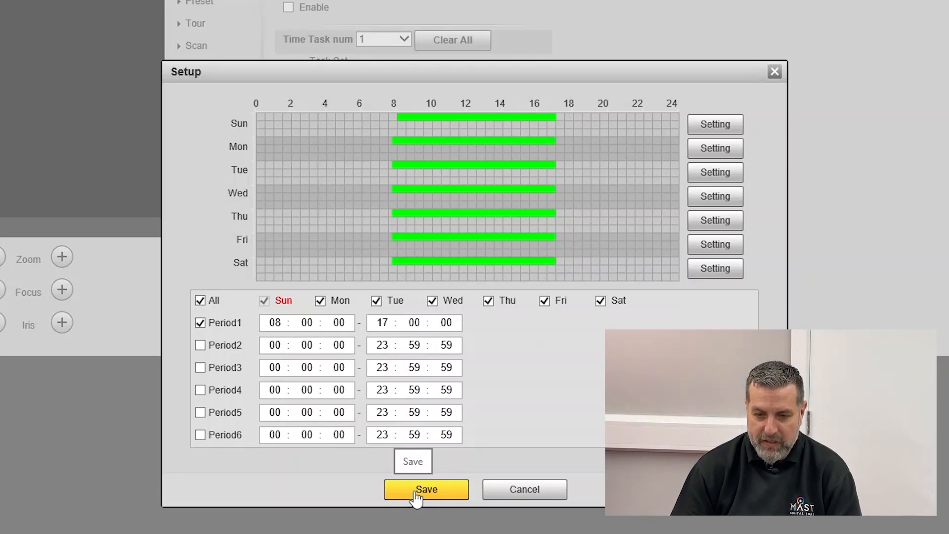
click(426, 489)
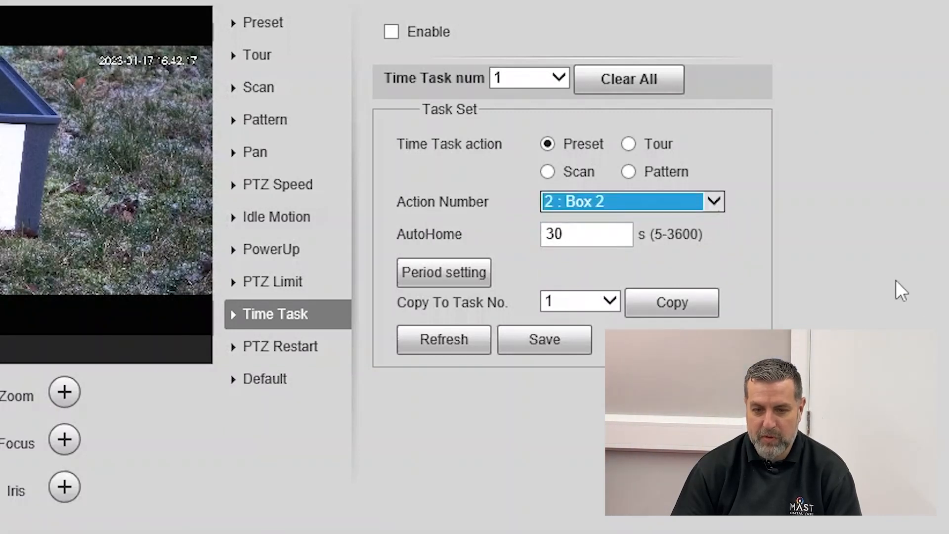
Save time task 1, then switch to time task 2 with a Pattern action
click(600, 234)
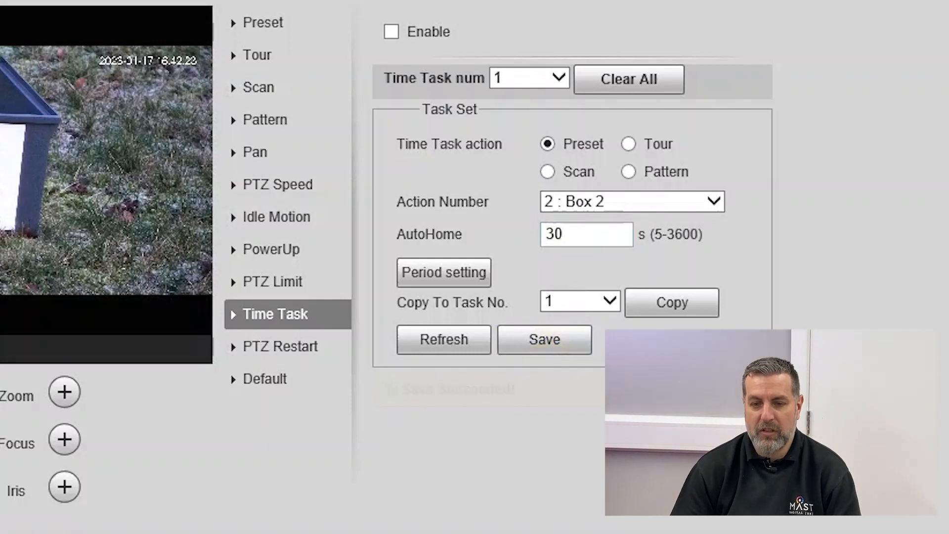
click(556, 79)
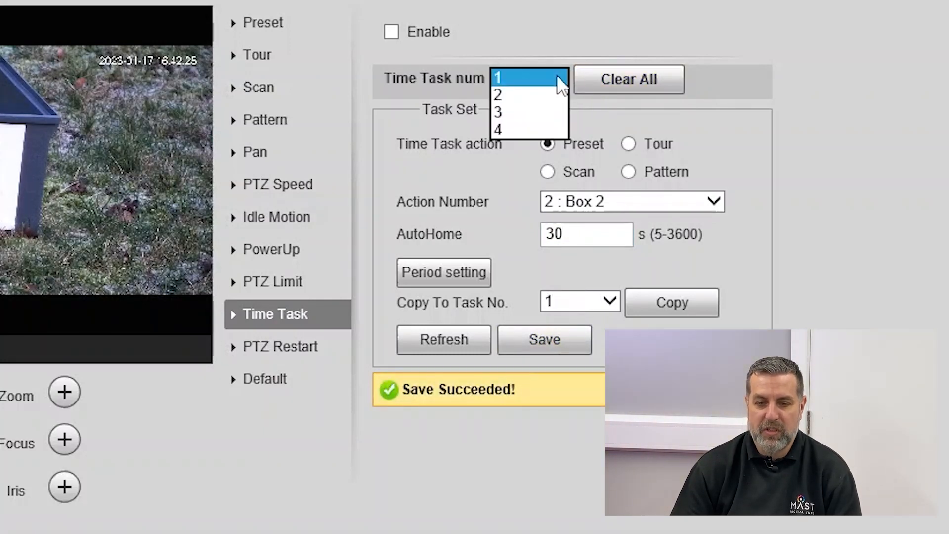
click(497, 94)
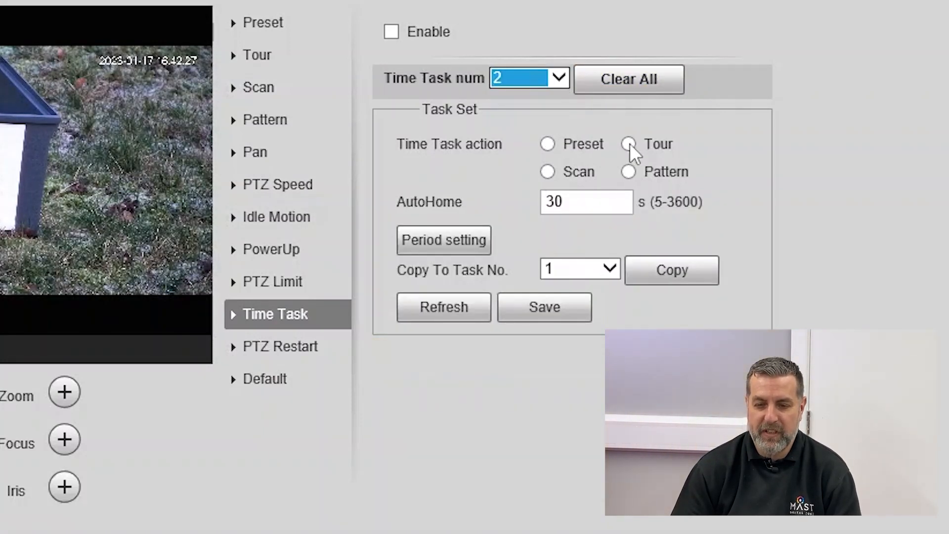
click(628, 172)
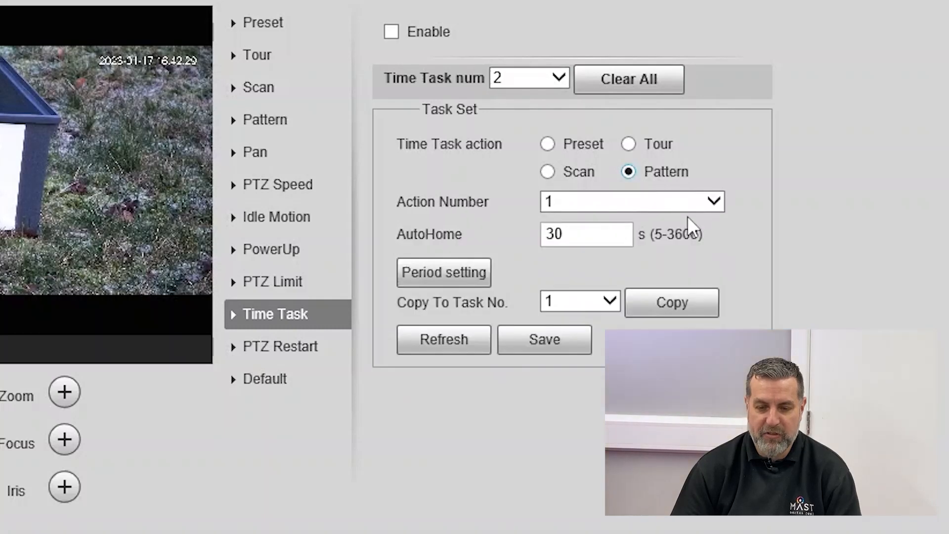
Give task 2 a daily schedule with Period1 17:01–23:59:59 enabled
click(443, 272)
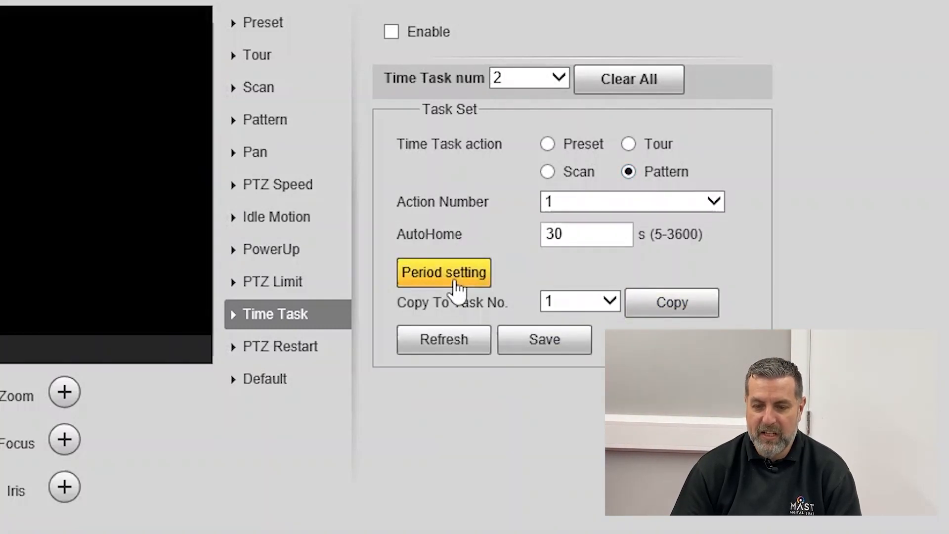
click(443, 273)
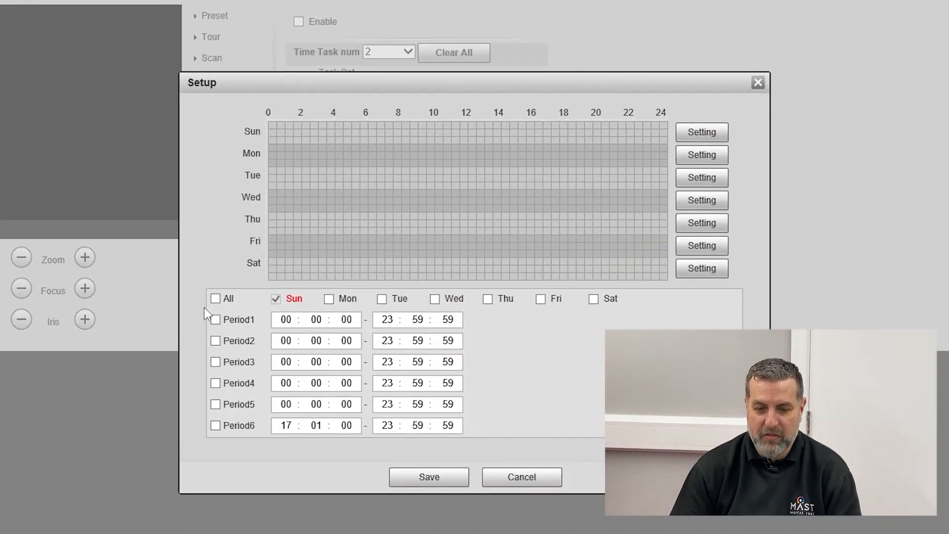
click(215, 298)
text(17 : 01)
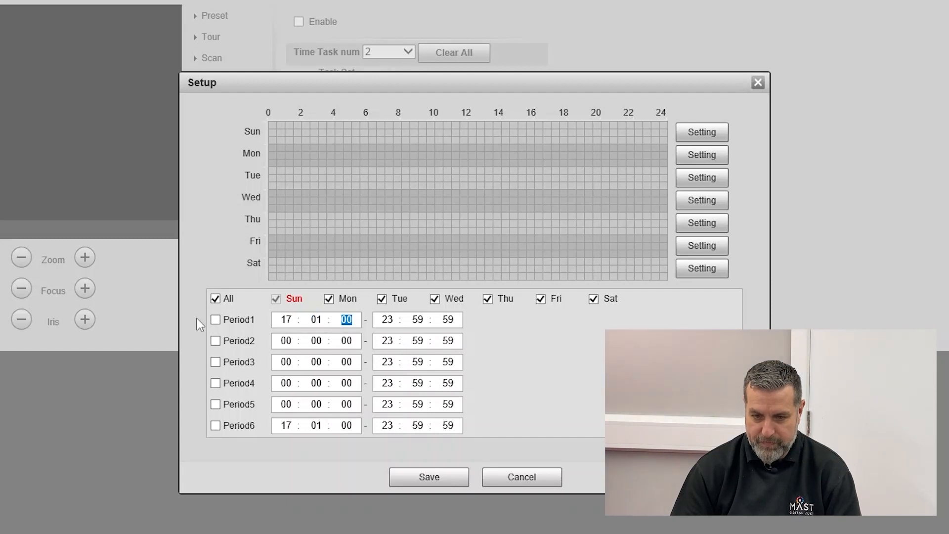
click(215, 320)
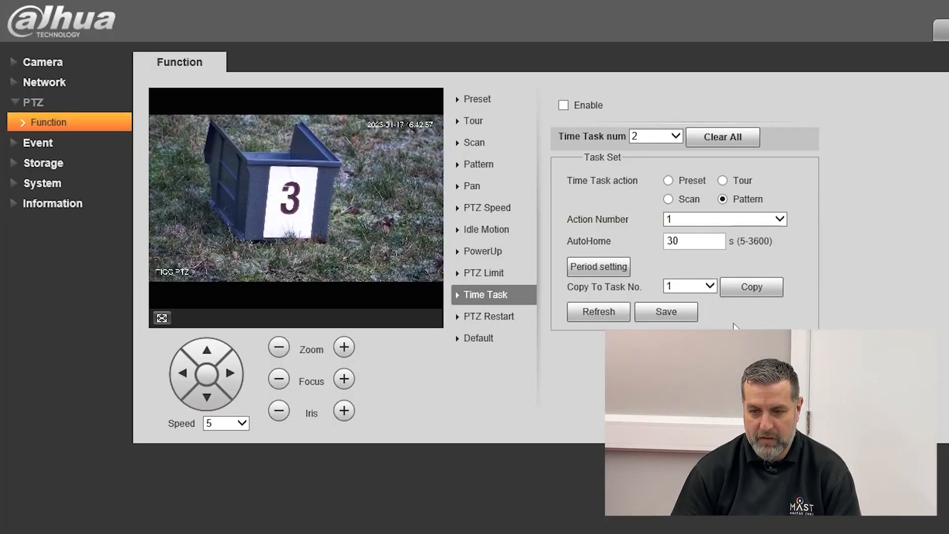
Save time task 2 with Enable ticked, then return to the camera settings
click(666, 311)
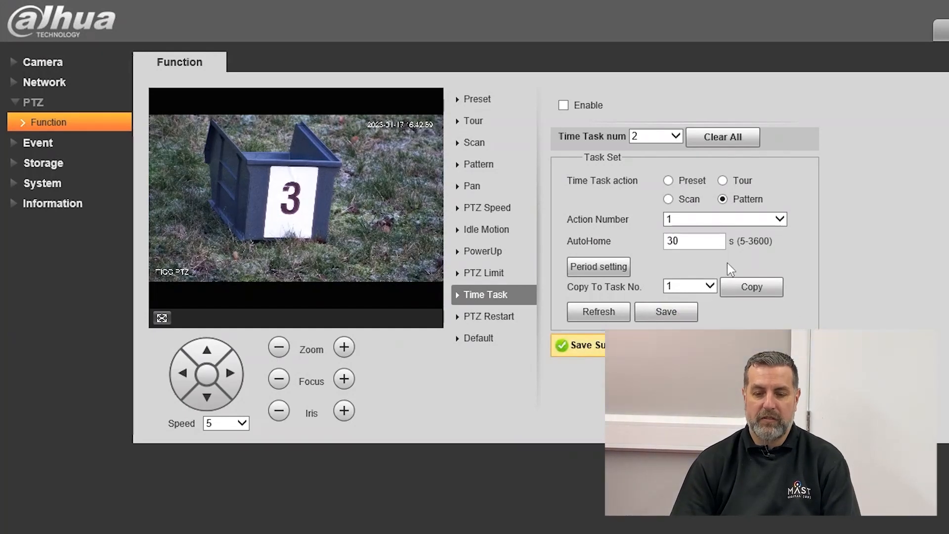
click(564, 105)
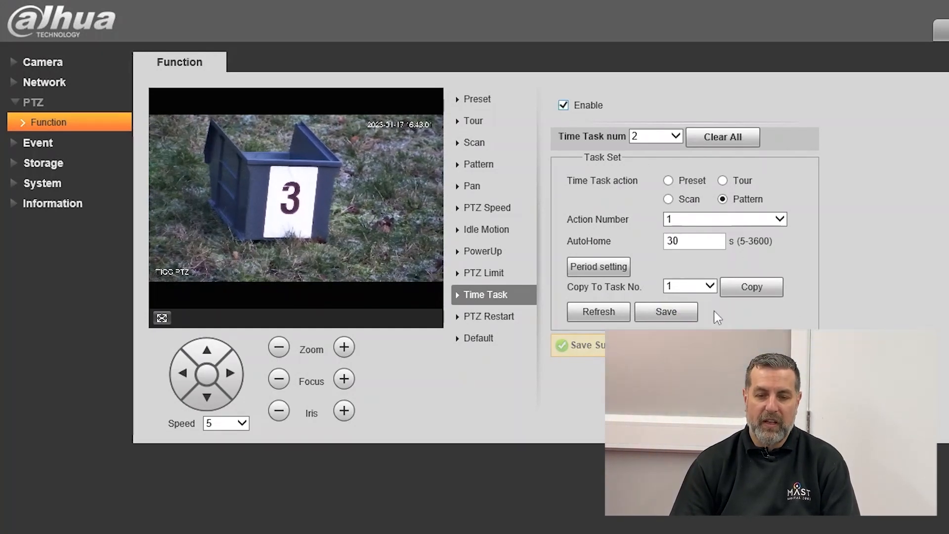
click(666, 312)
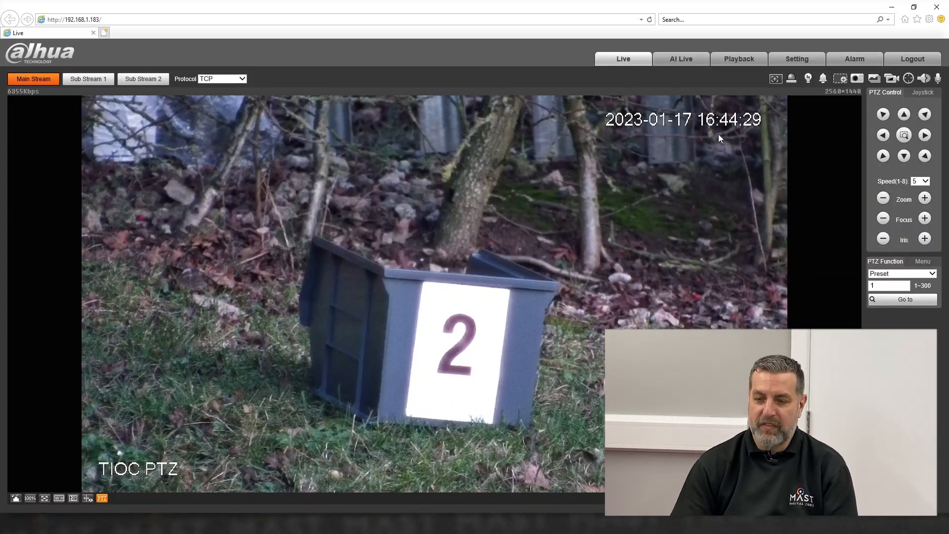
click(797, 59)
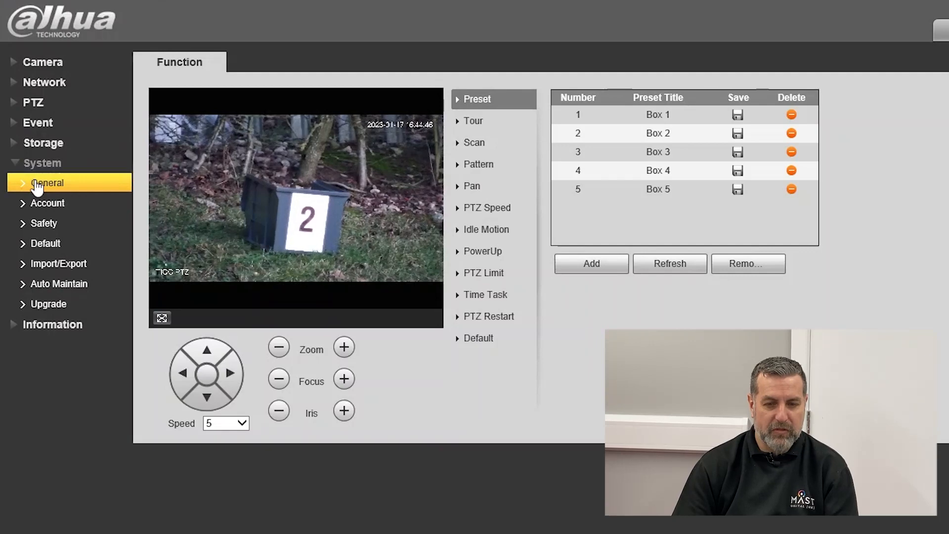
Set the camera clock under General Date&Time to 17:00 and save
click(48, 183)
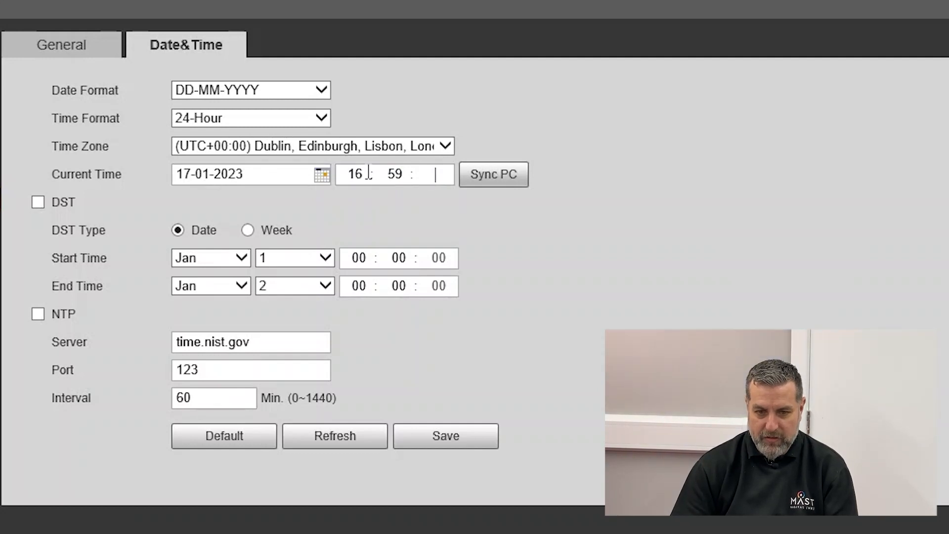
click(394, 174)
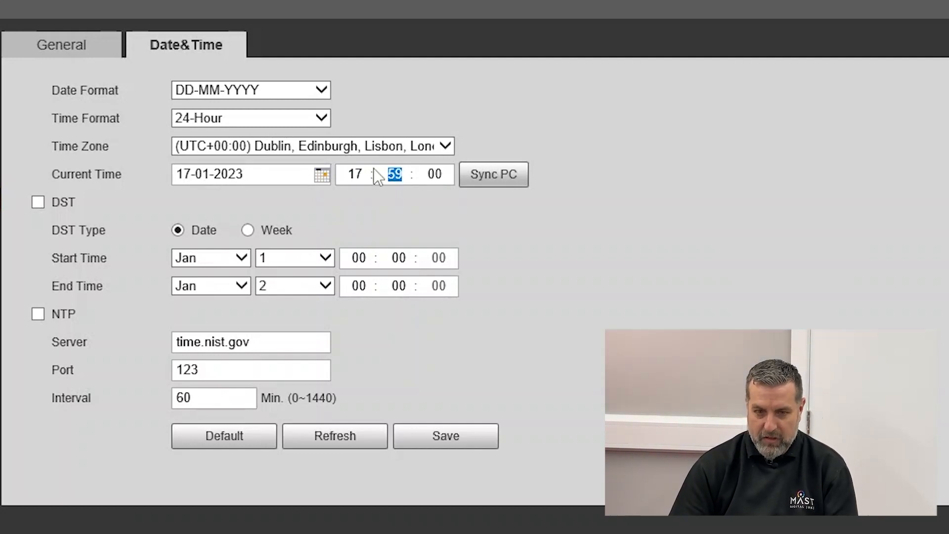
text(00)
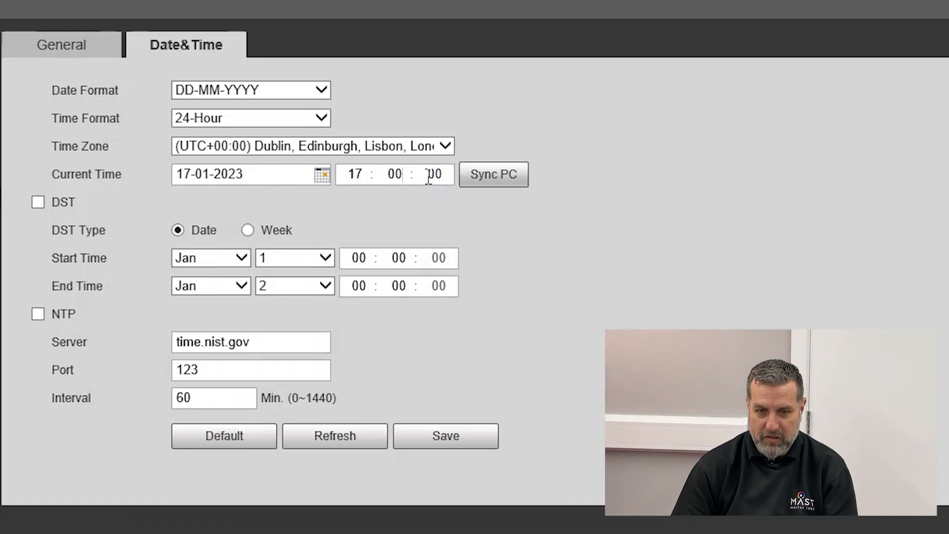
click(493, 175)
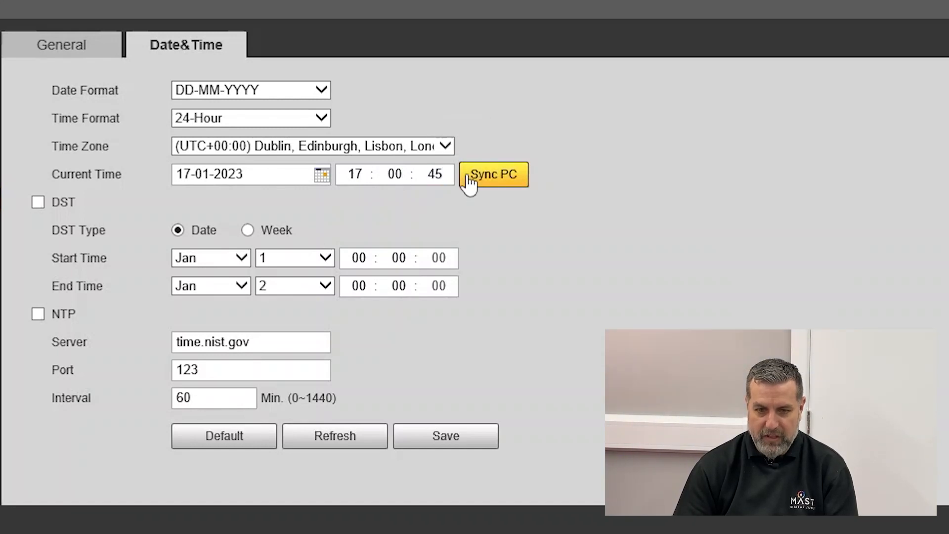
click(446, 436)
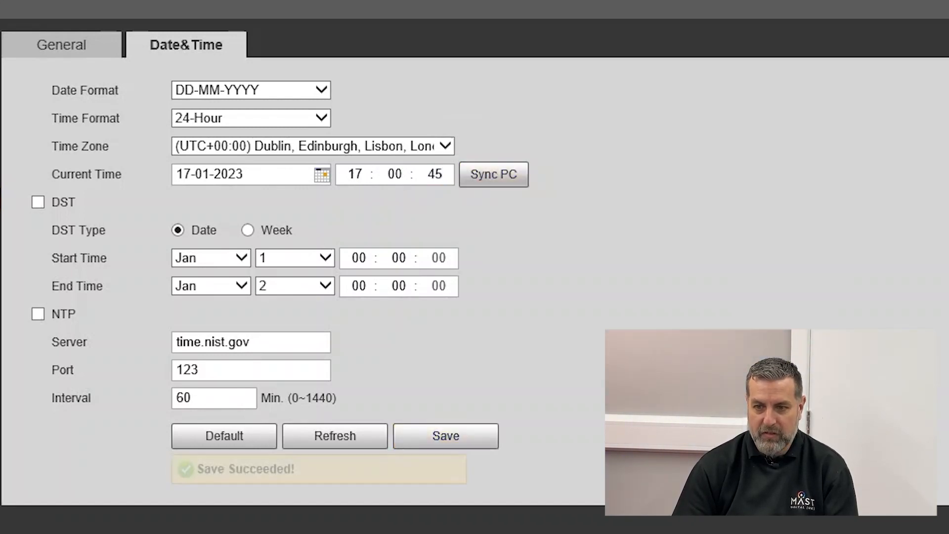